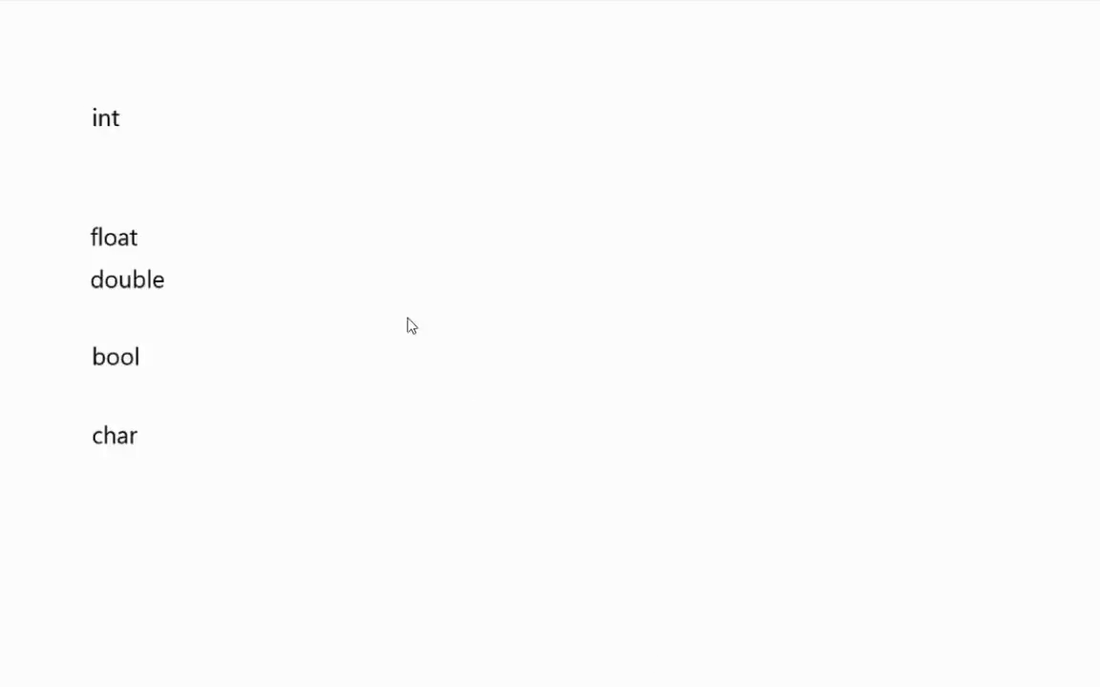
pyautogui.moveTo(133, 143)
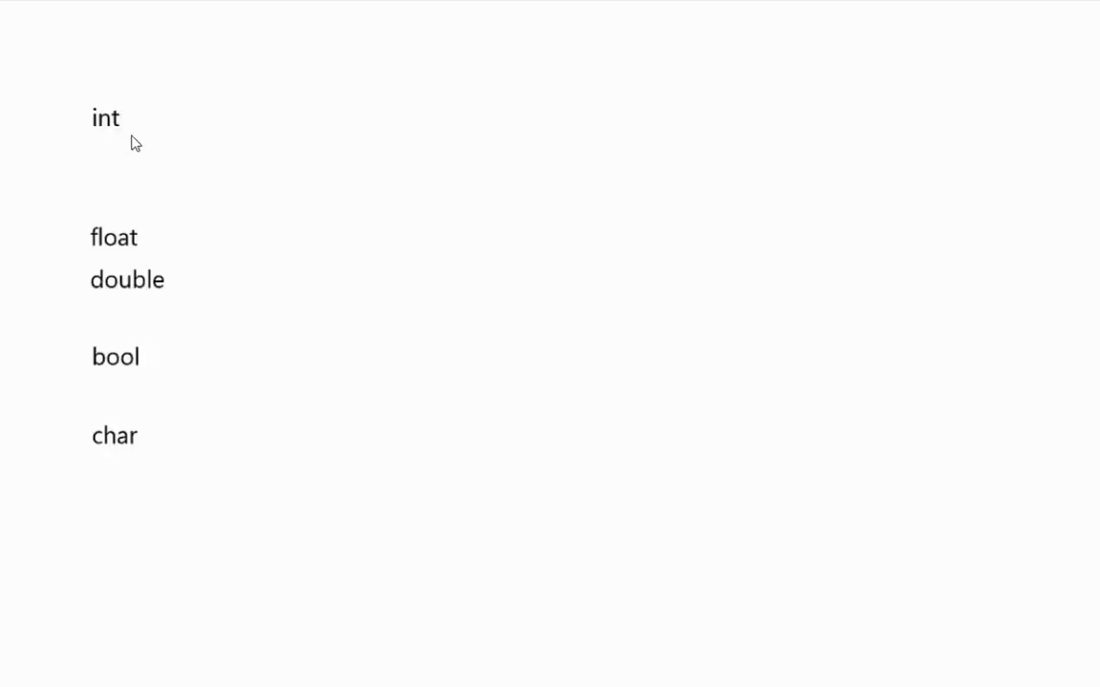
pyautogui.moveTo(187, 345)
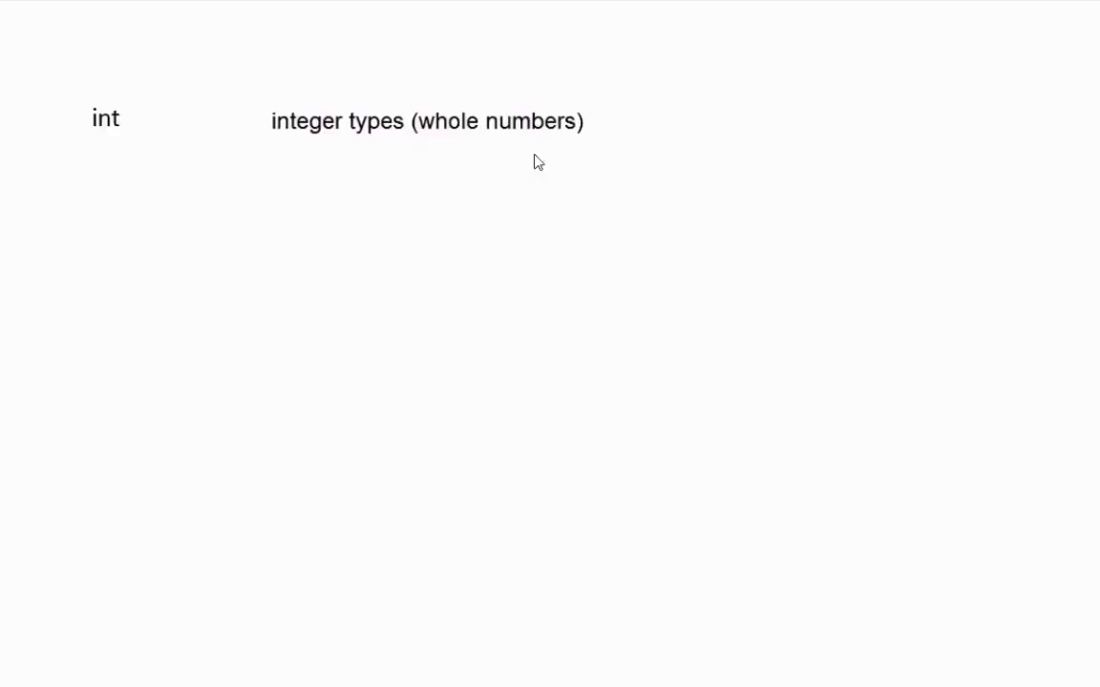
pyautogui.moveTo(62, 531)
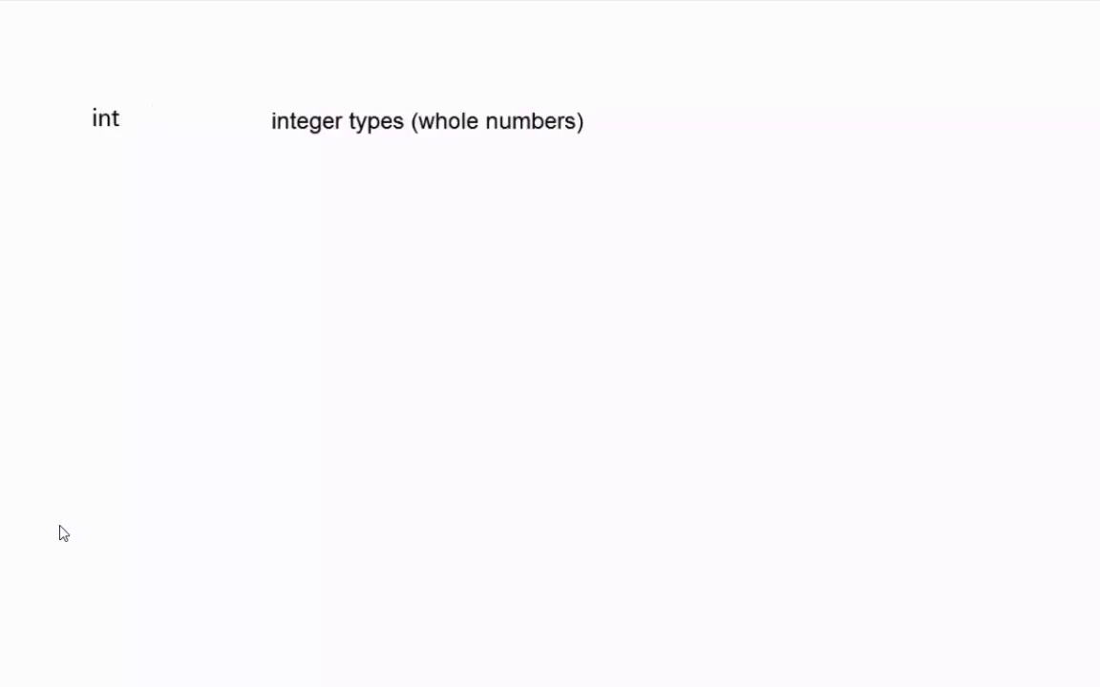
pyautogui.moveTo(317, 328)
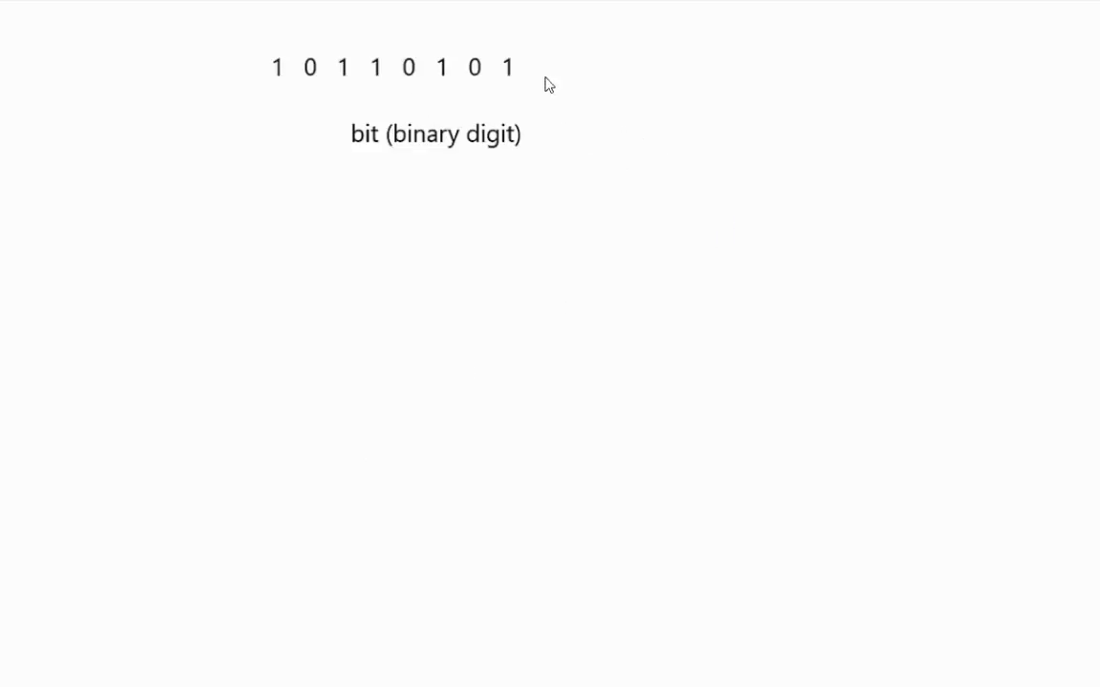
pyautogui.moveTo(431, 149)
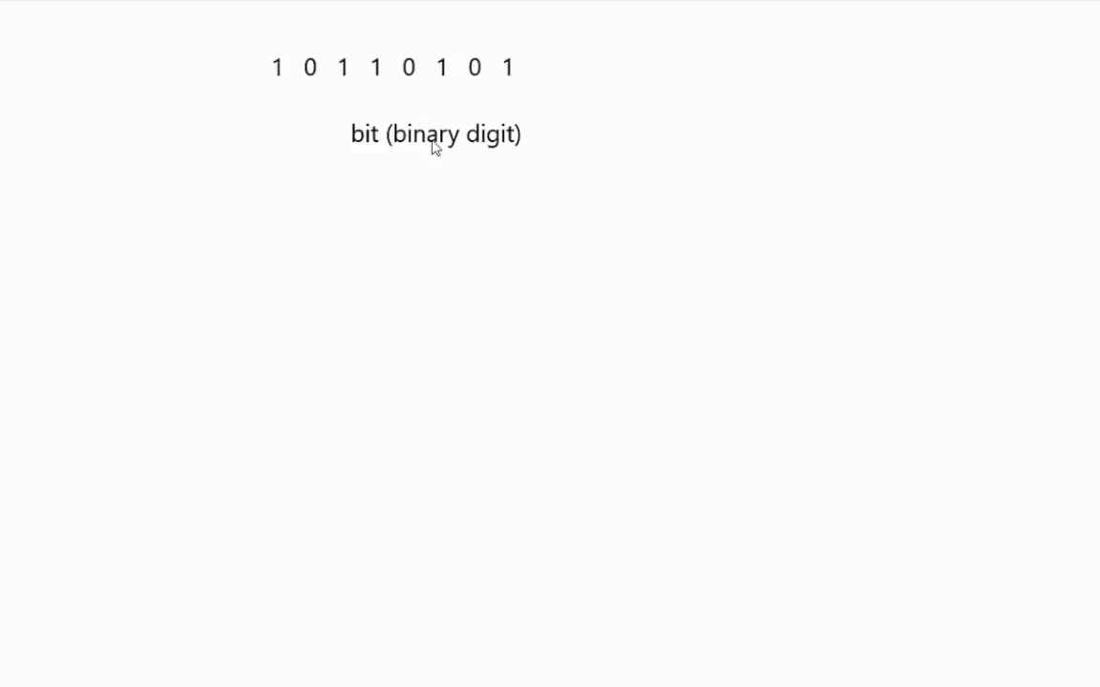
pyautogui.moveTo(420, 355)
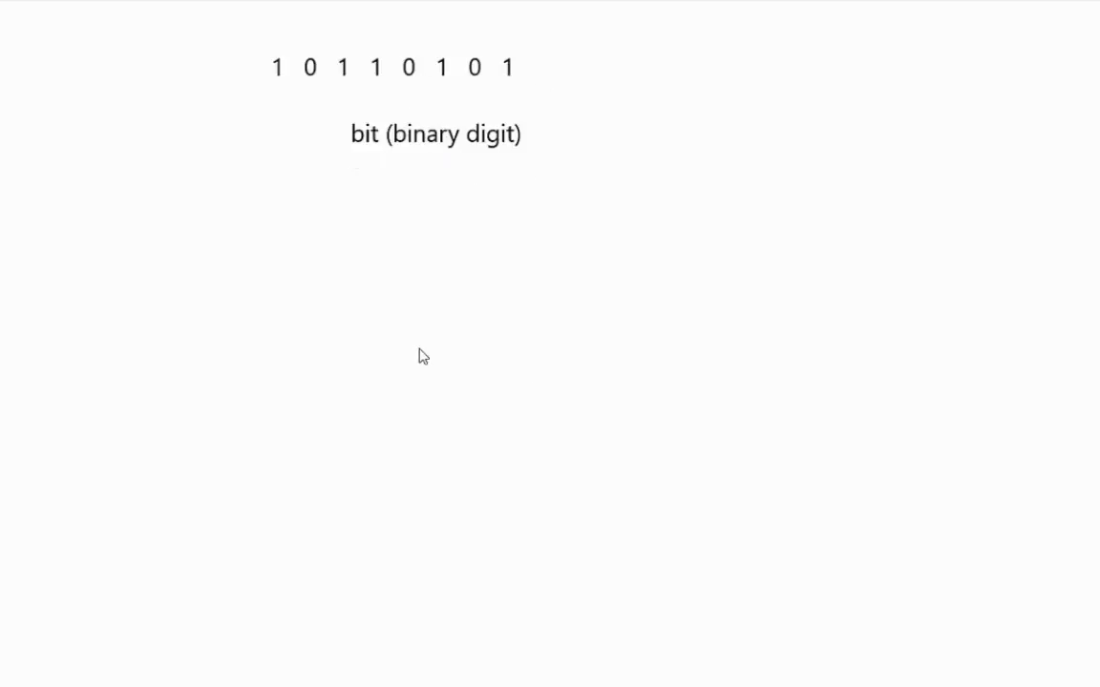
pyautogui.moveTo(313, 89)
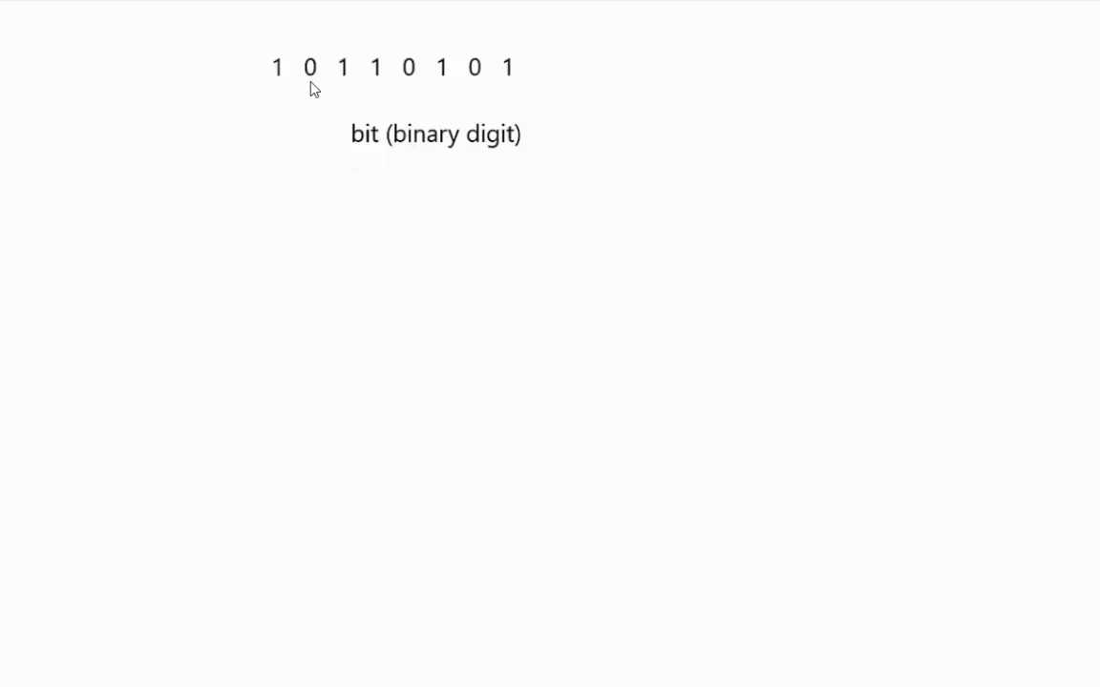
pyautogui.moveTo(264, 93)
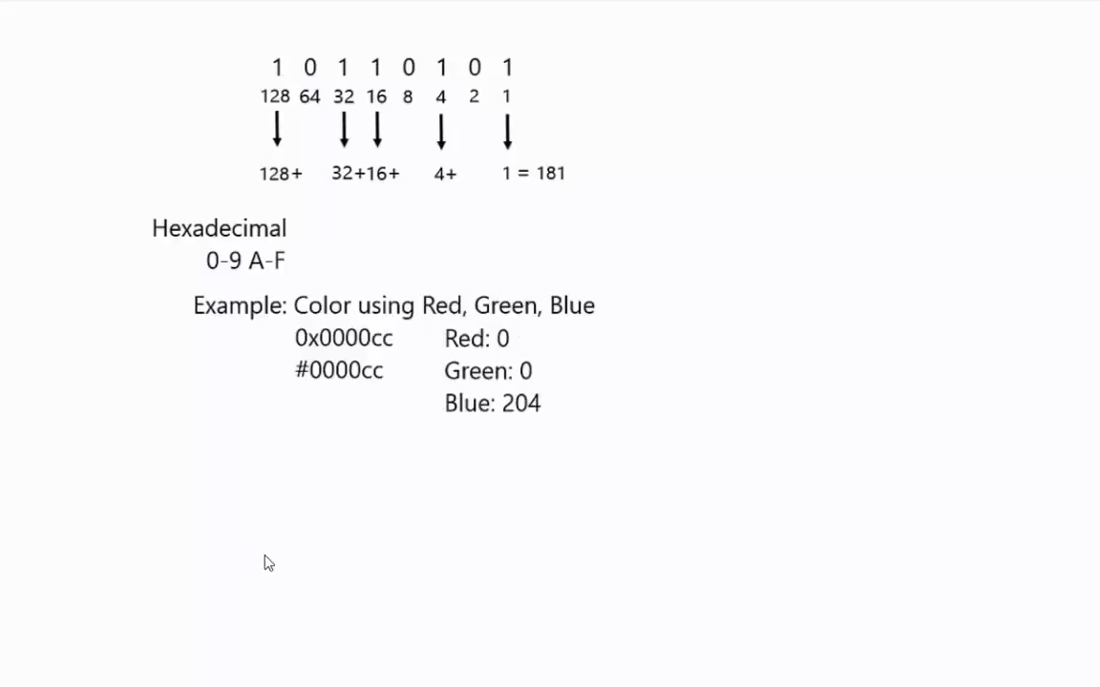
pyautogui.moveTo(414, 535)
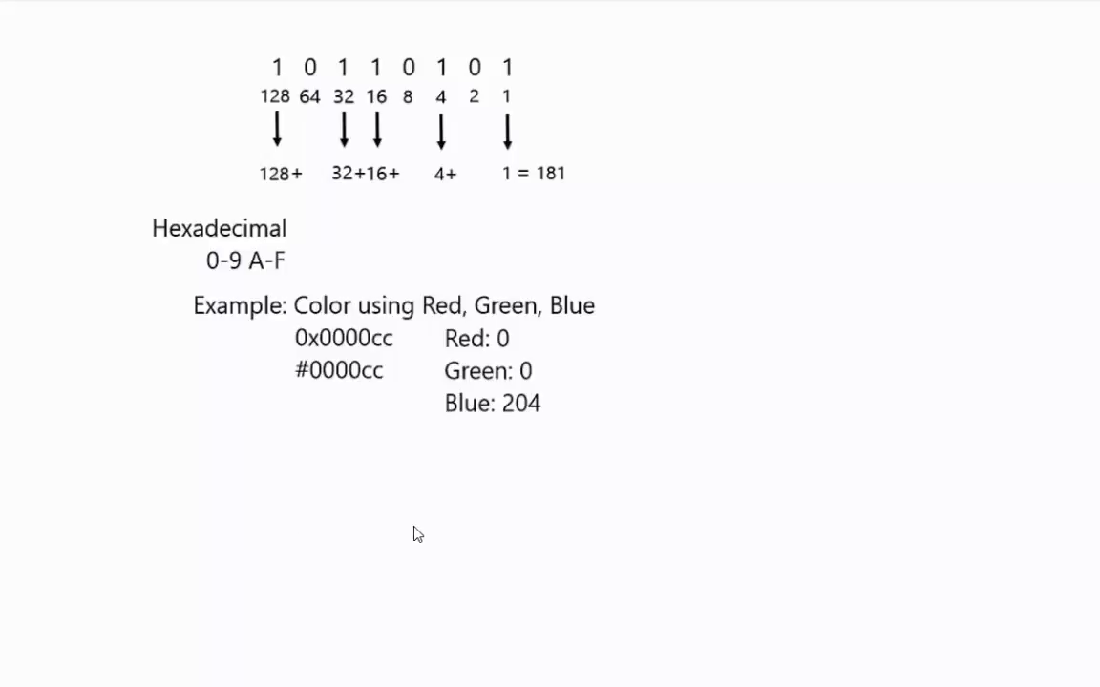
pyautogui.moveTo(420, 511)
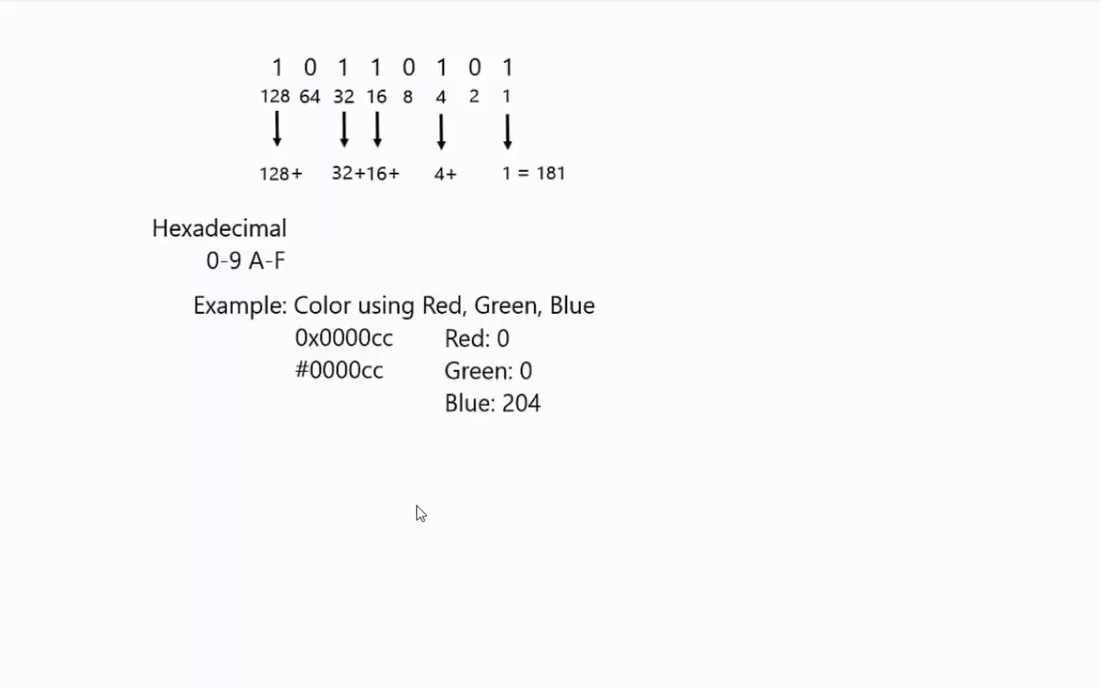
pyautogui.moveTo(321, 397)
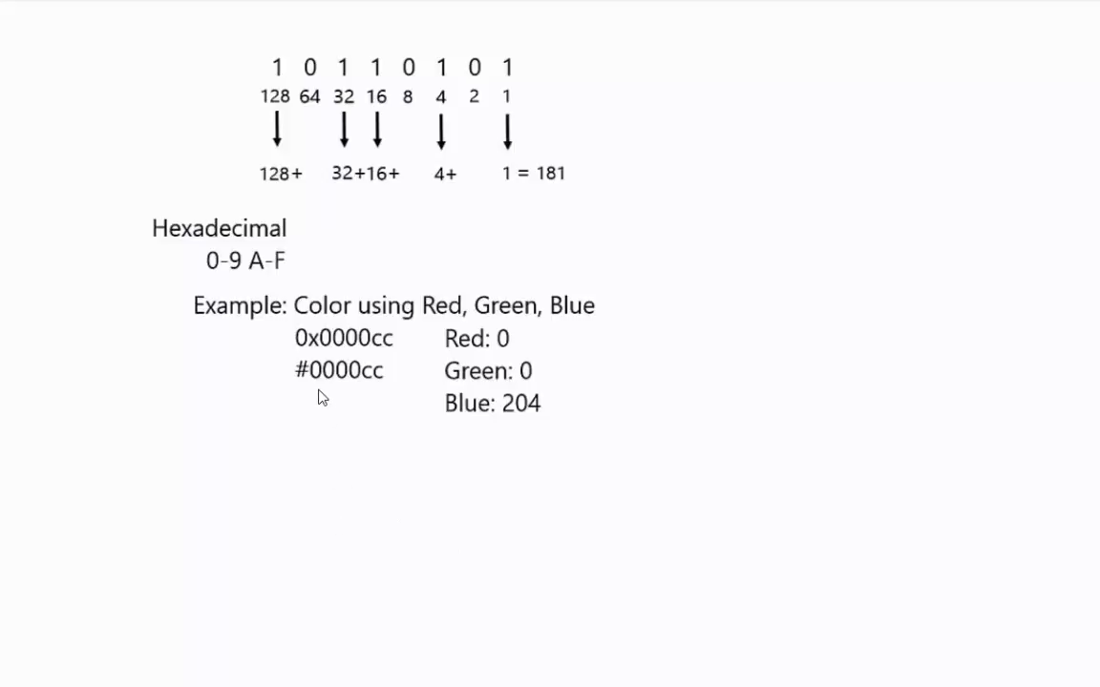
pyautogui.moveTo(550, 511)
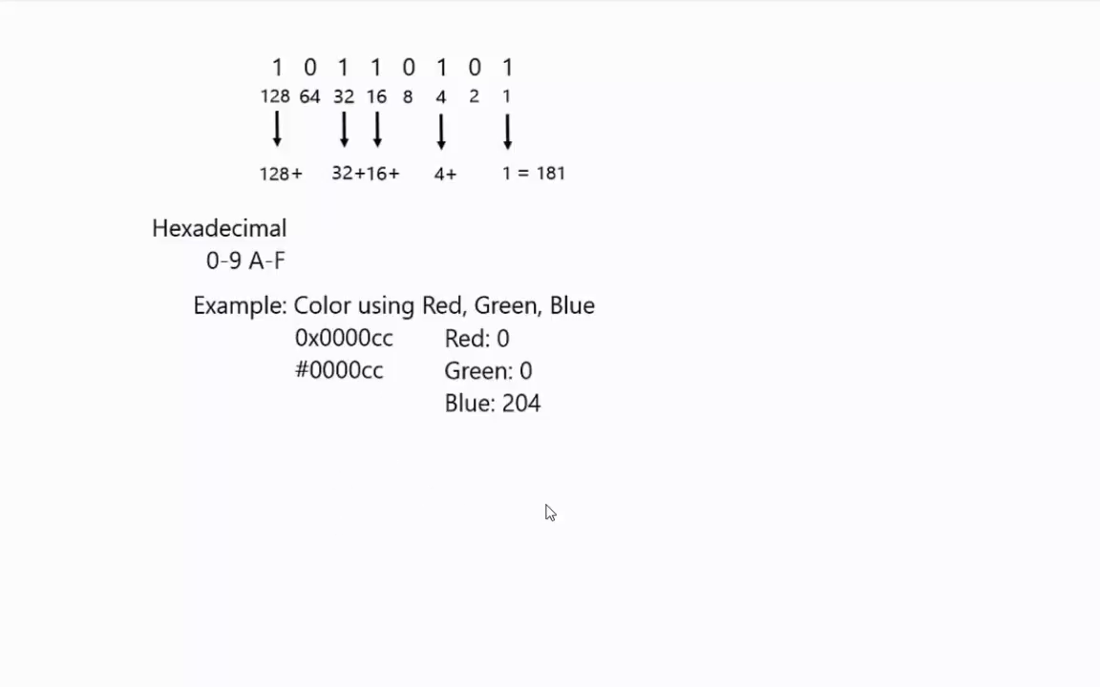
pyautogui.moveTo(315, 382)
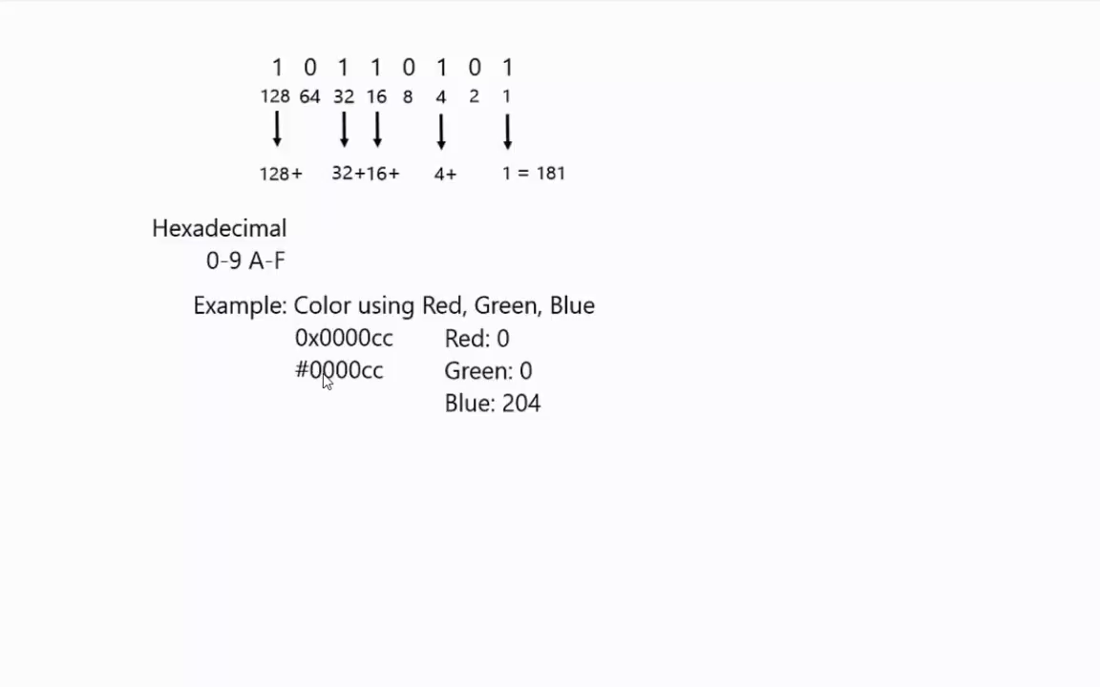
pyautogui.moveTo(347, 386)
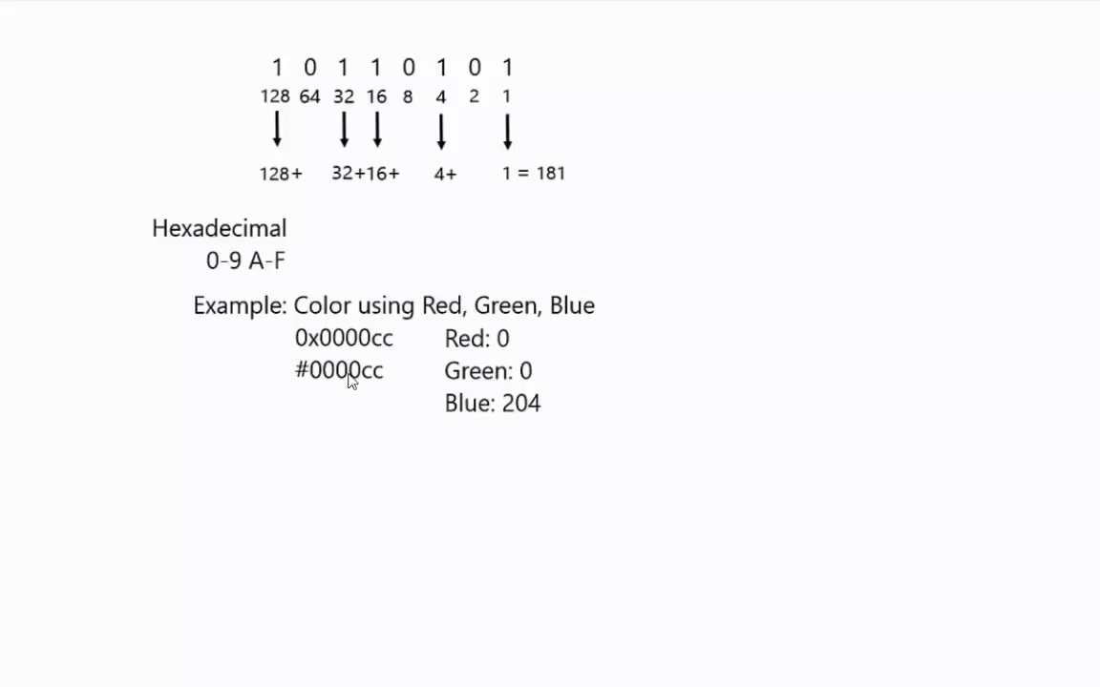
pyautogui.moveTo(325, 386)
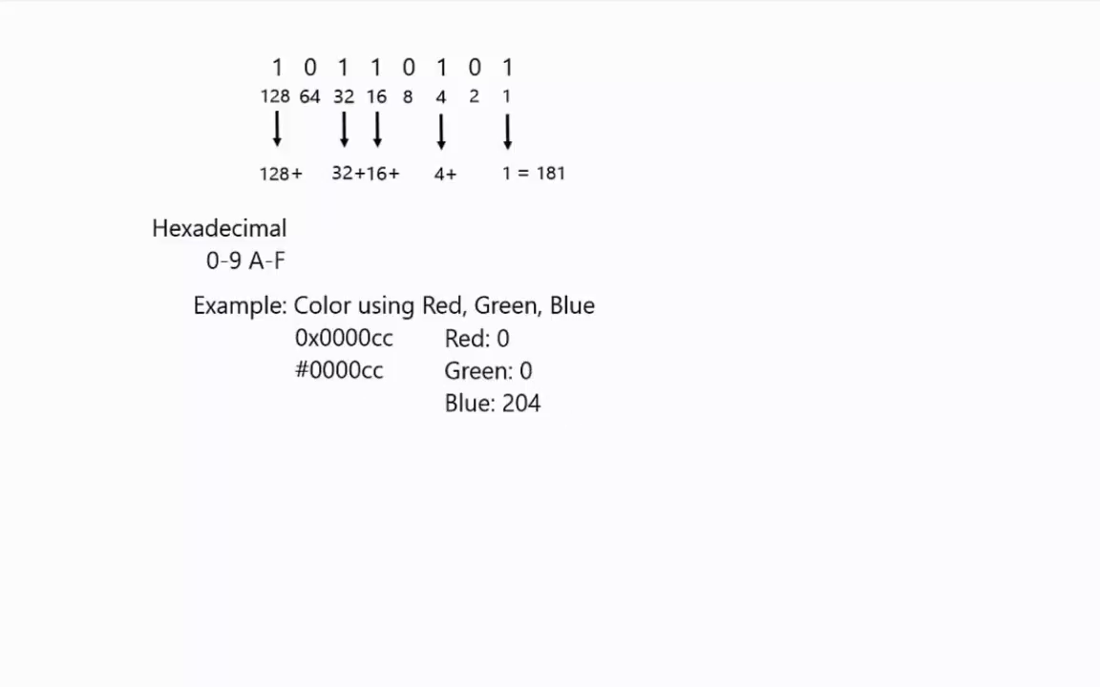
pyautogui.moveTo(535, 426)
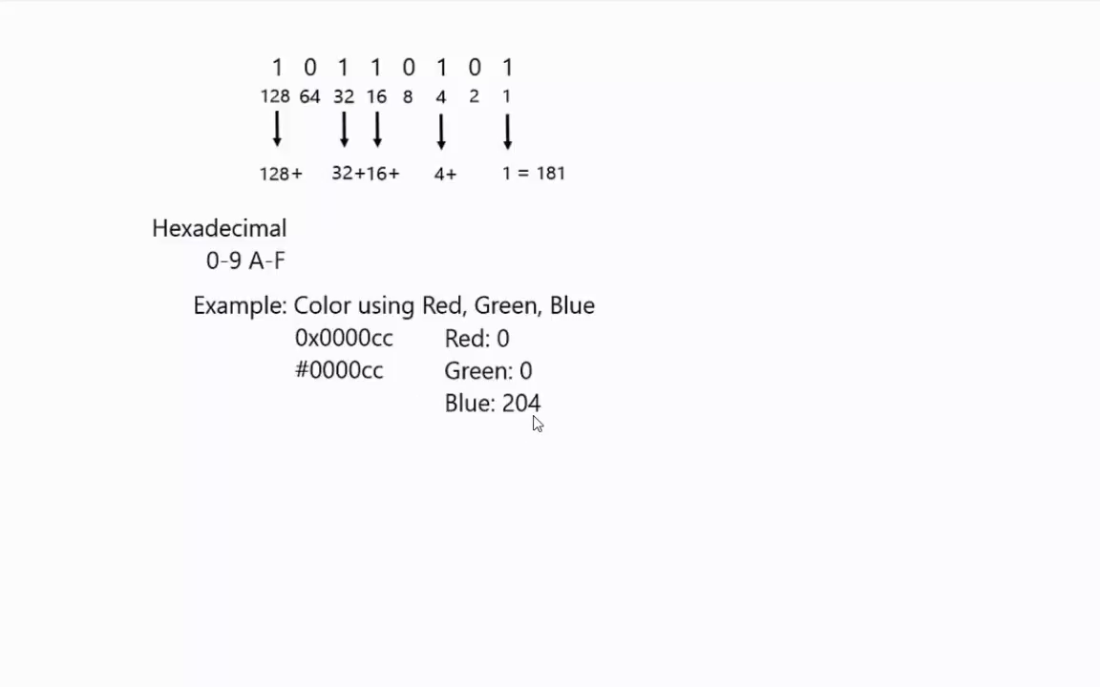
pyautogui.moveTo(290, 359)
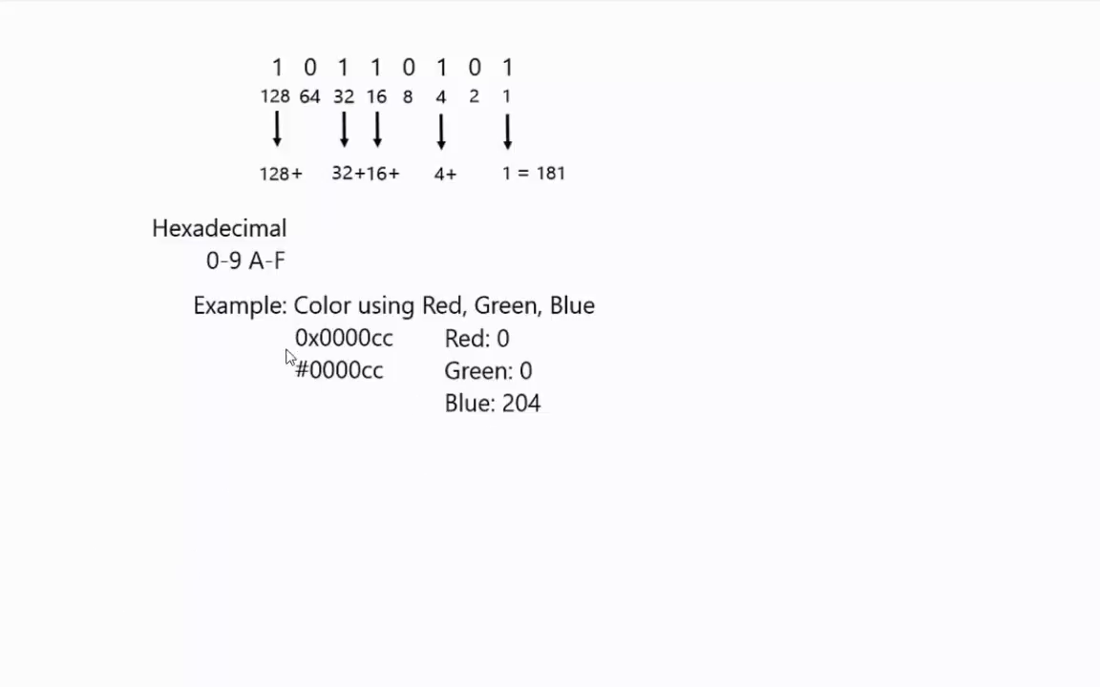
pyautogui.moveTo(115, 604)
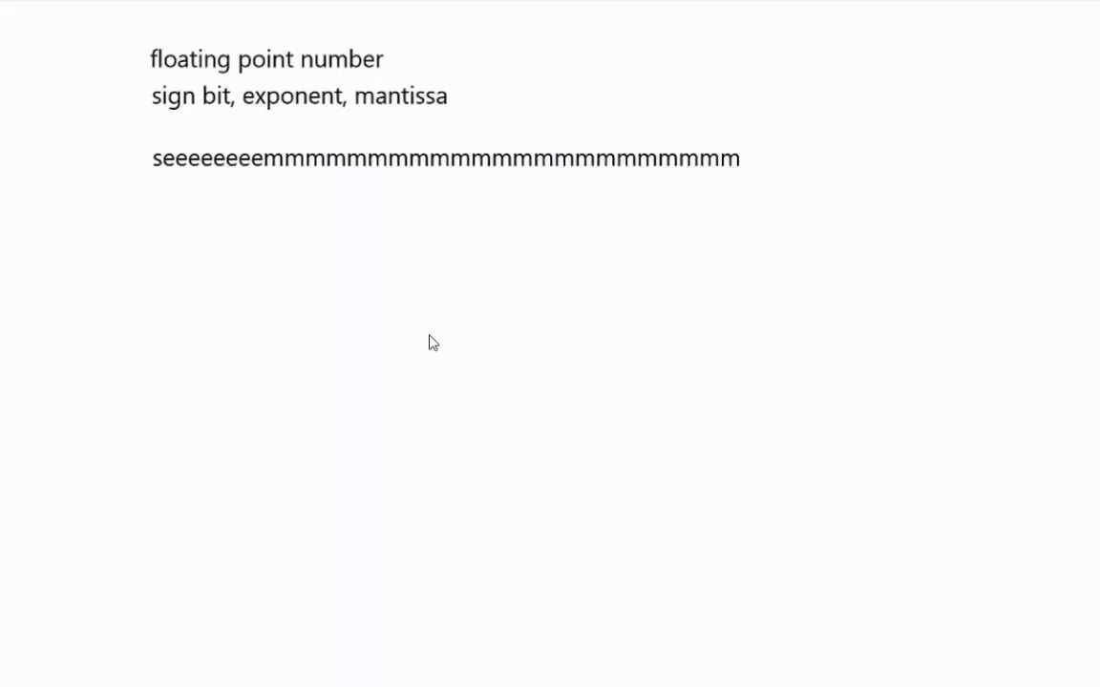
pyautogui.moveTo(149, 179)
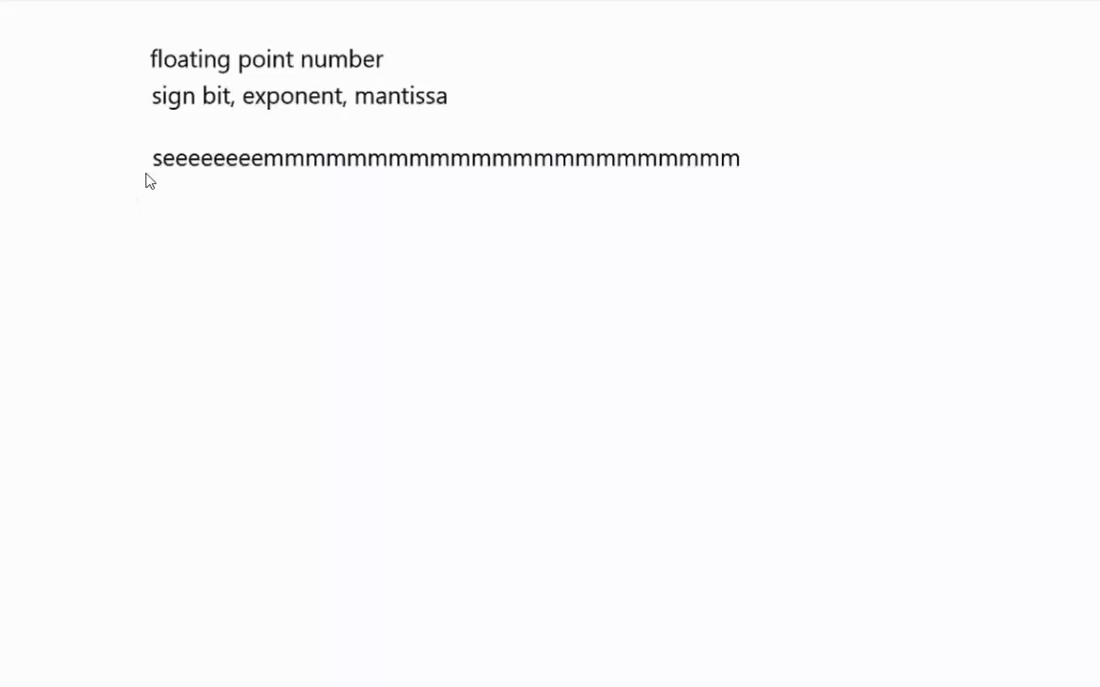
pyautogui.moveTo(248, 175)
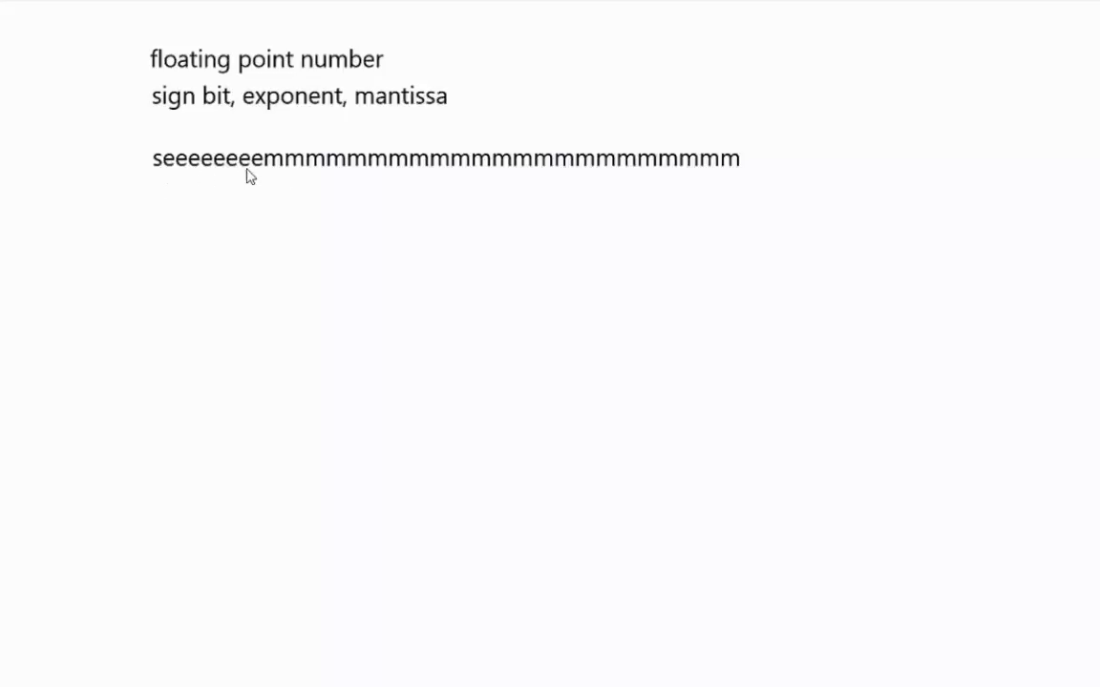
pyautogui.moveTo(543, 292)
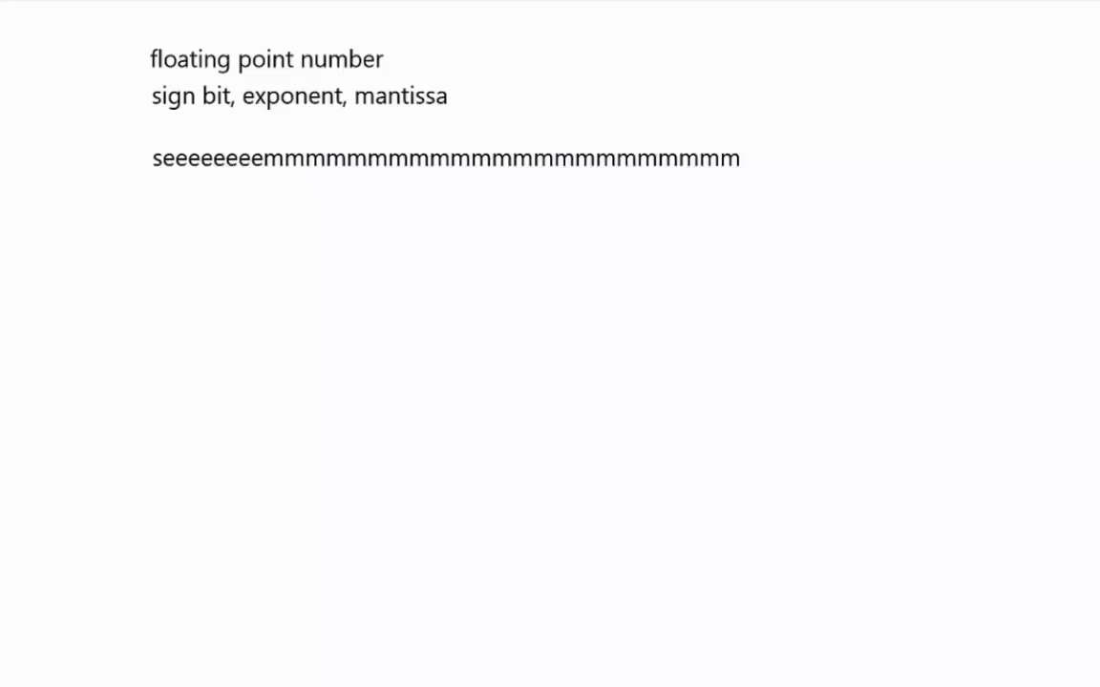
pyautogui.write('double (11 bits for exponent, 52 for mantissa)')
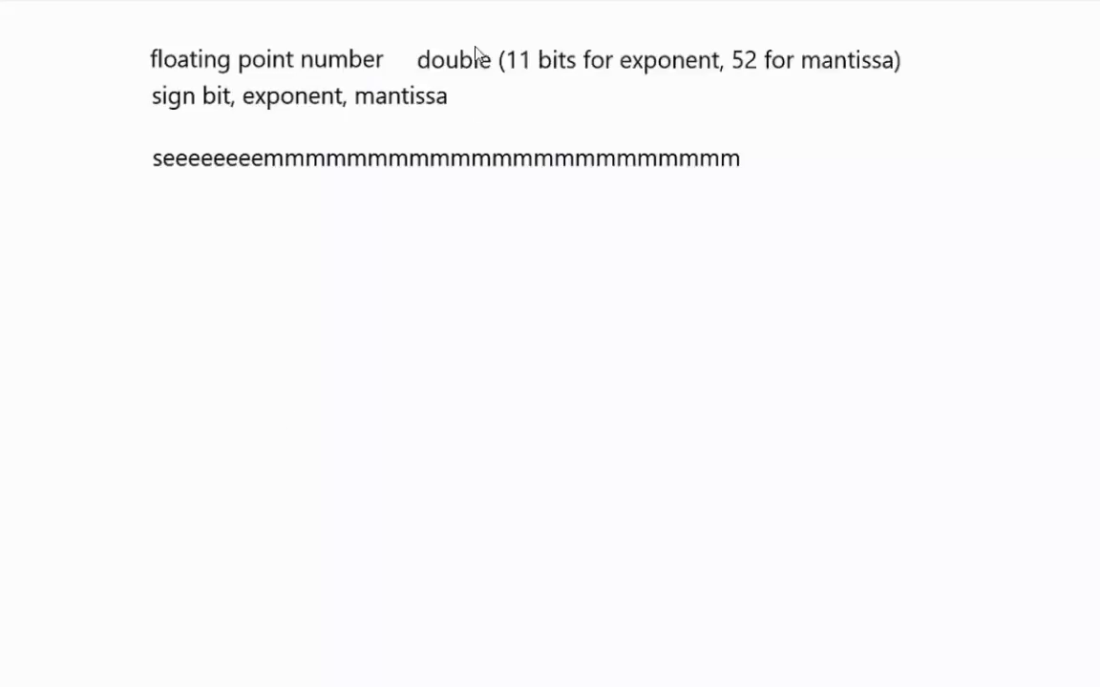
pyautogui.moveTo(798, 88)
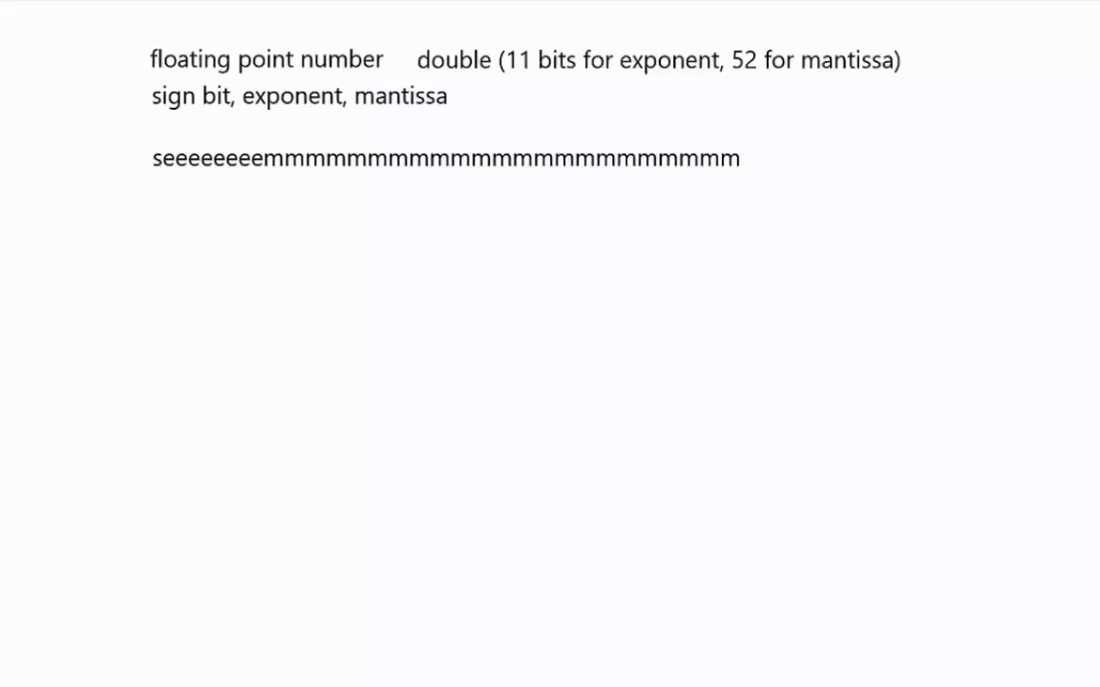
pyautogui.write('formula: sign bit (1 or -1) * 1.mmm... * 2^eeeeeeee')
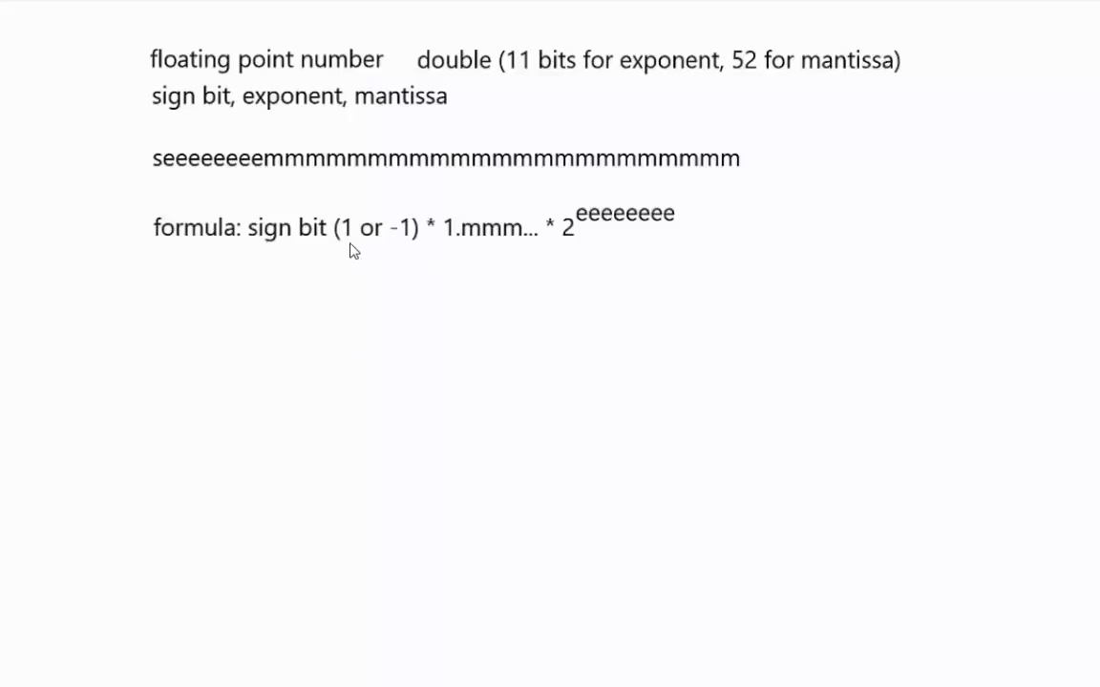
pyautogui.moveTo(431, 254)
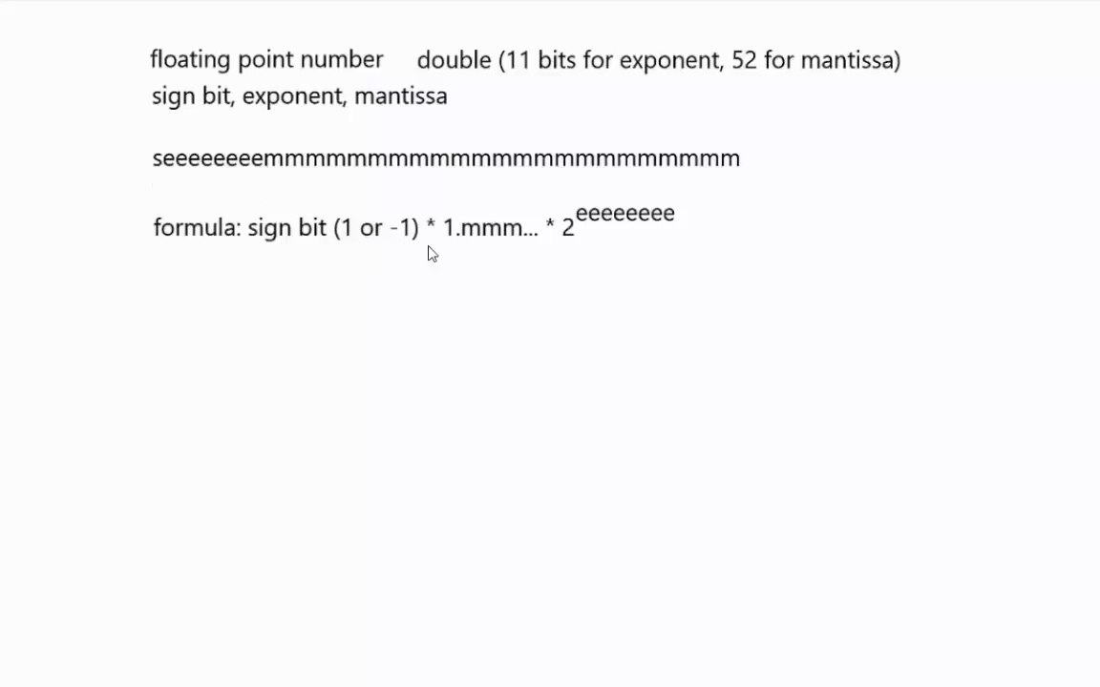
pyautogui.moveTo(550, 180)
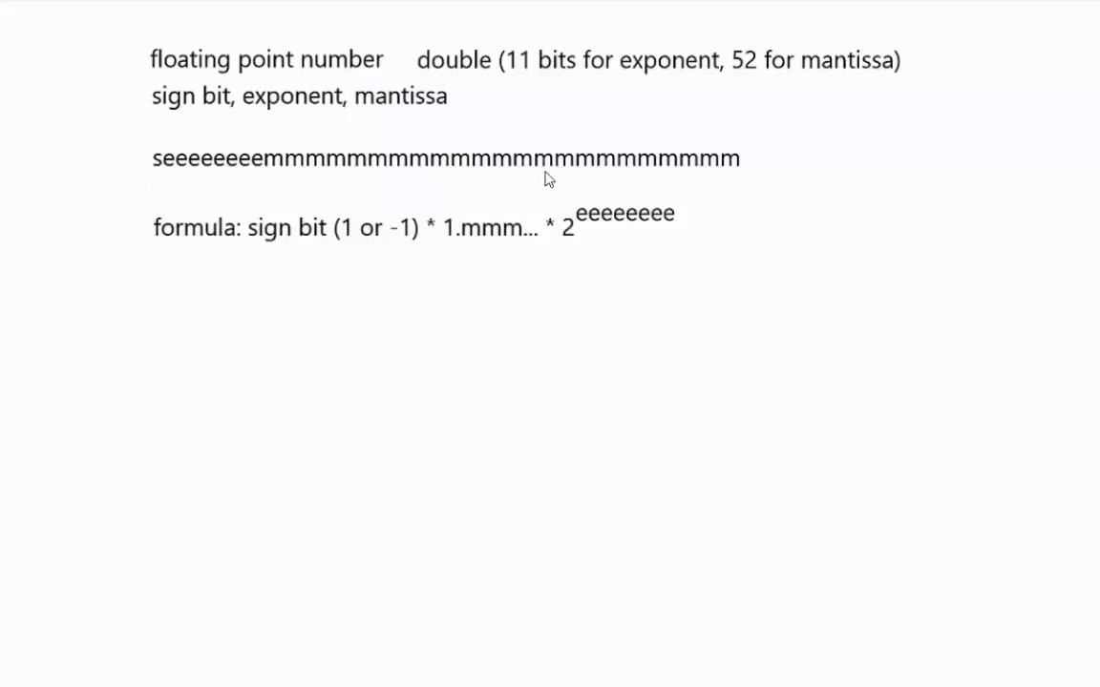
pyautogui.moveTo(565, 252)
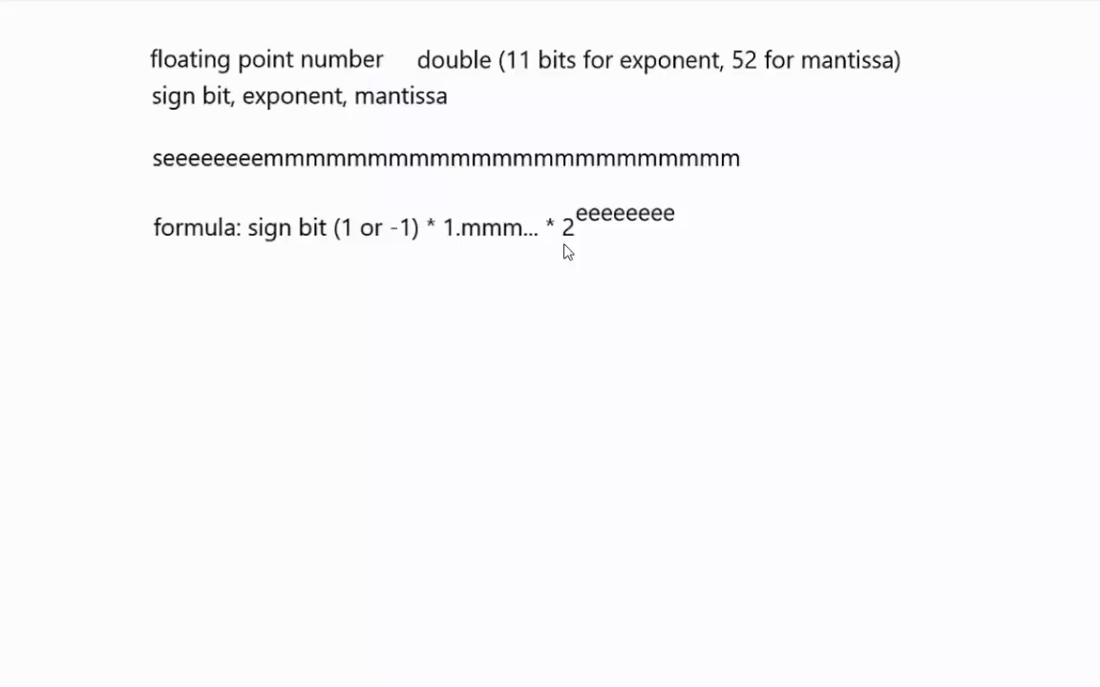
pyautogui.moveTo(195, 183)
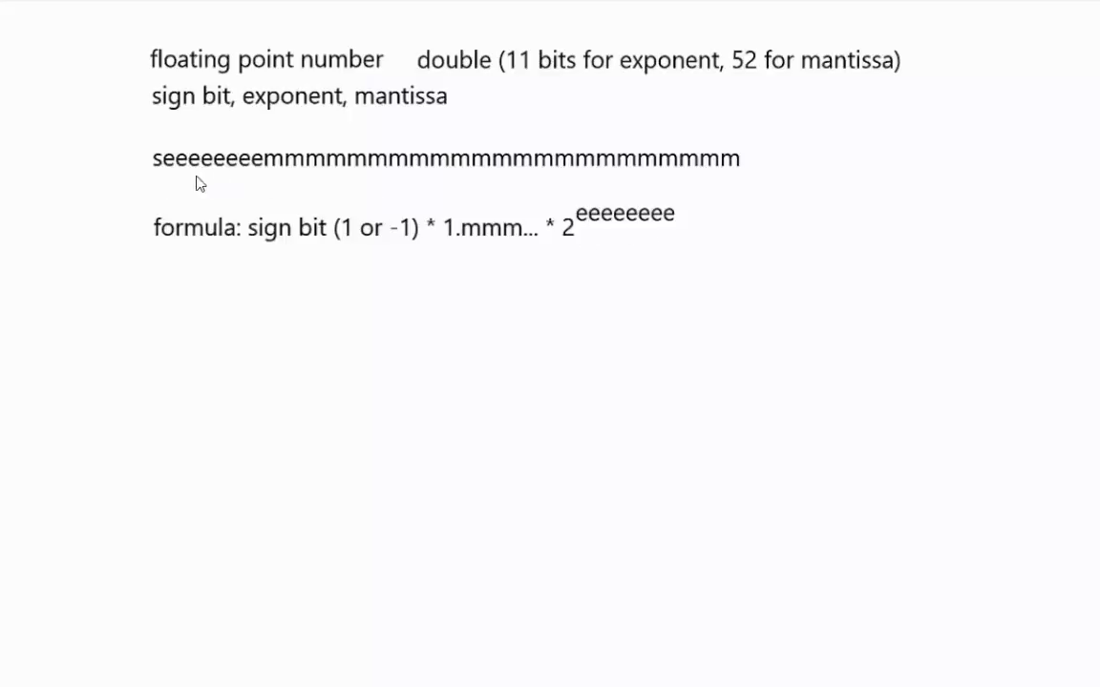
pyautogui.moveTo(634, 358)
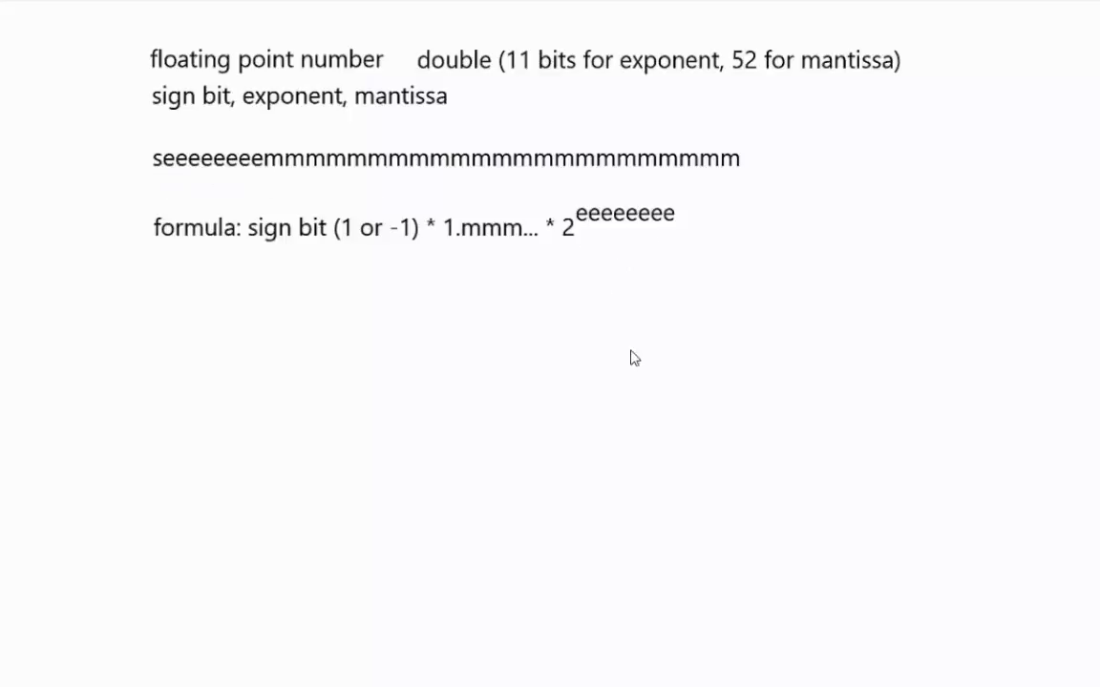
pyautogui.moveTo(550, 366)
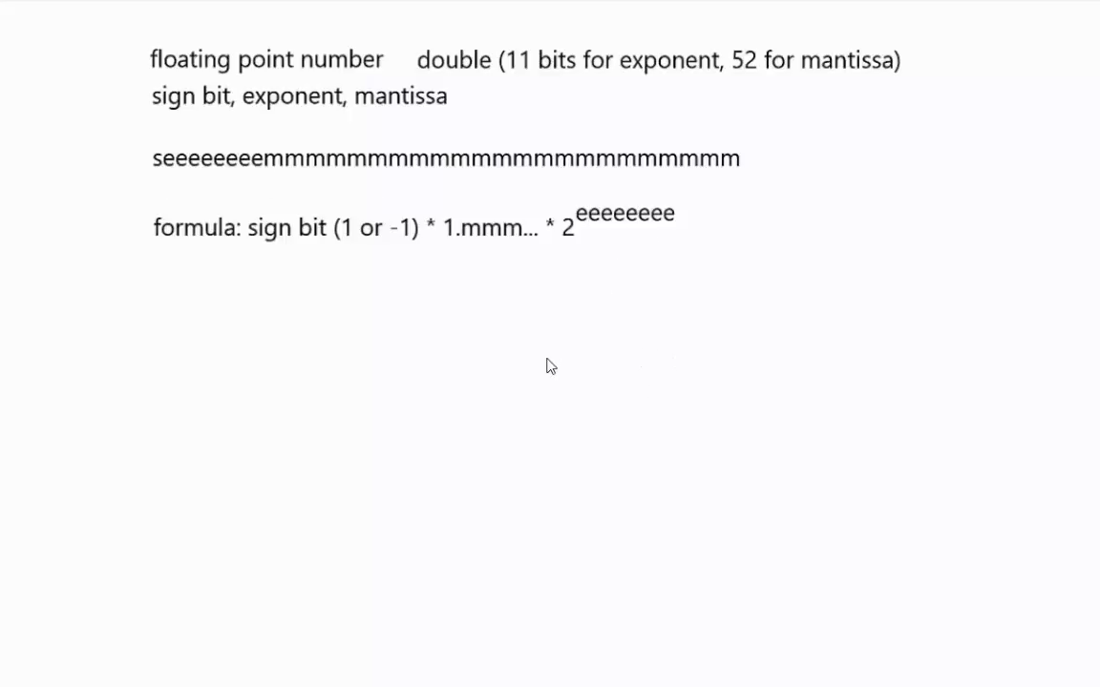
pyautogui.moveTo(378, 460)
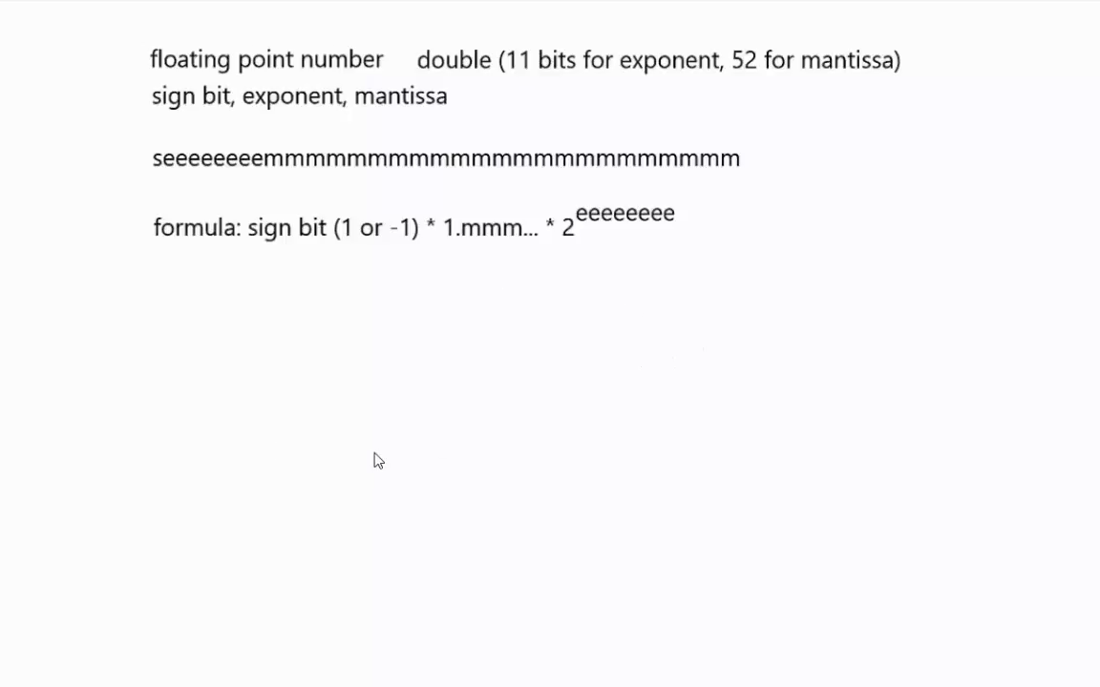
pyautogui.moveTo(355, 290)
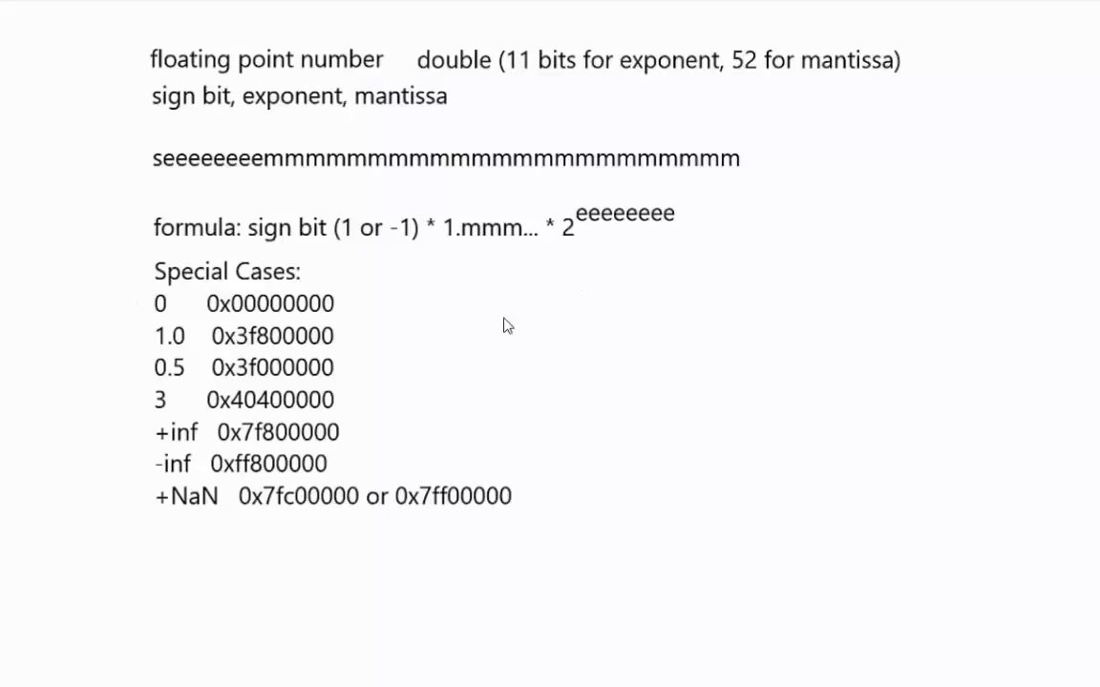
pyautogui.moveTo(181, 504)
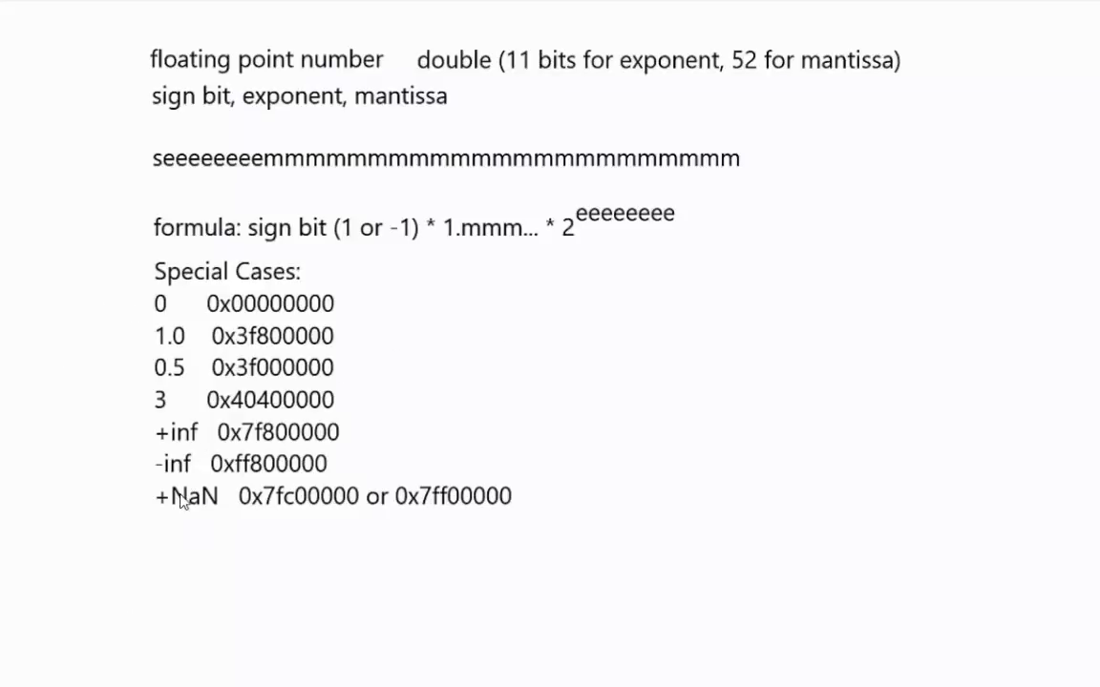
pyautogui.moveTo(397, 553)
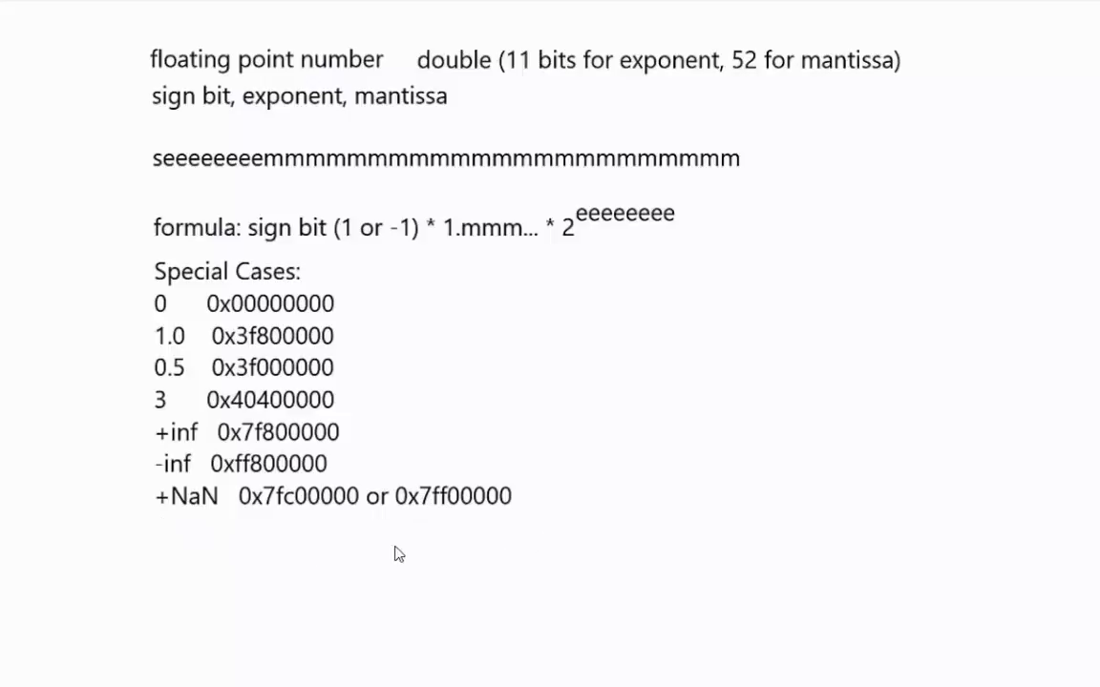
pyautogui.moveTo(343, 655)
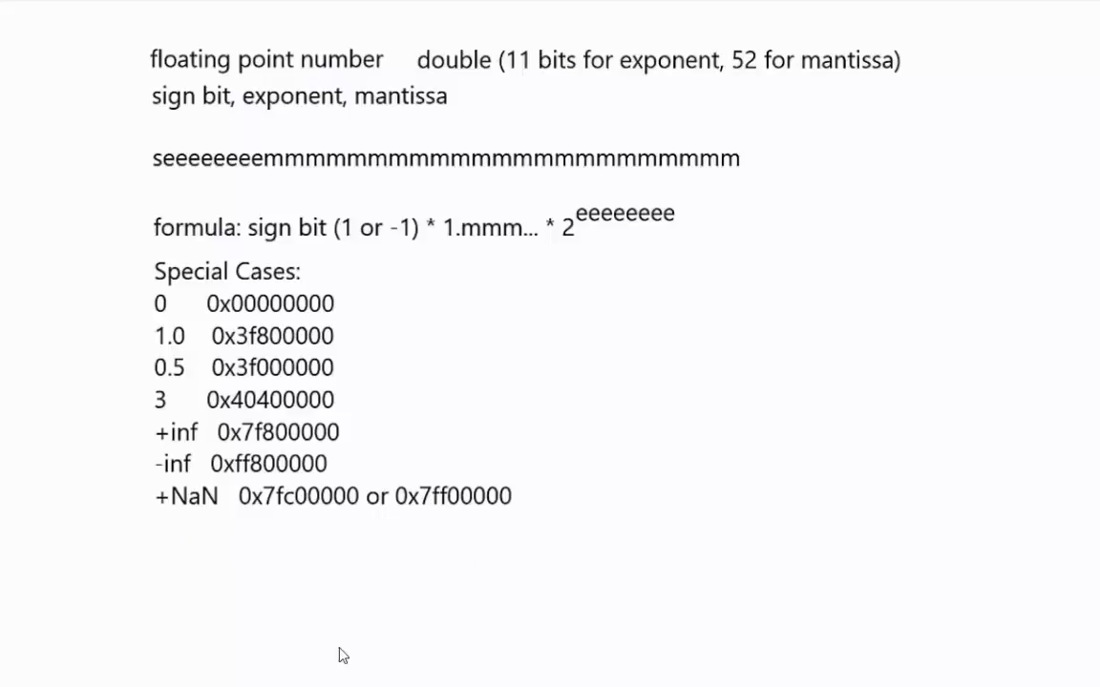
pyautogui.moveTo(558, 336)
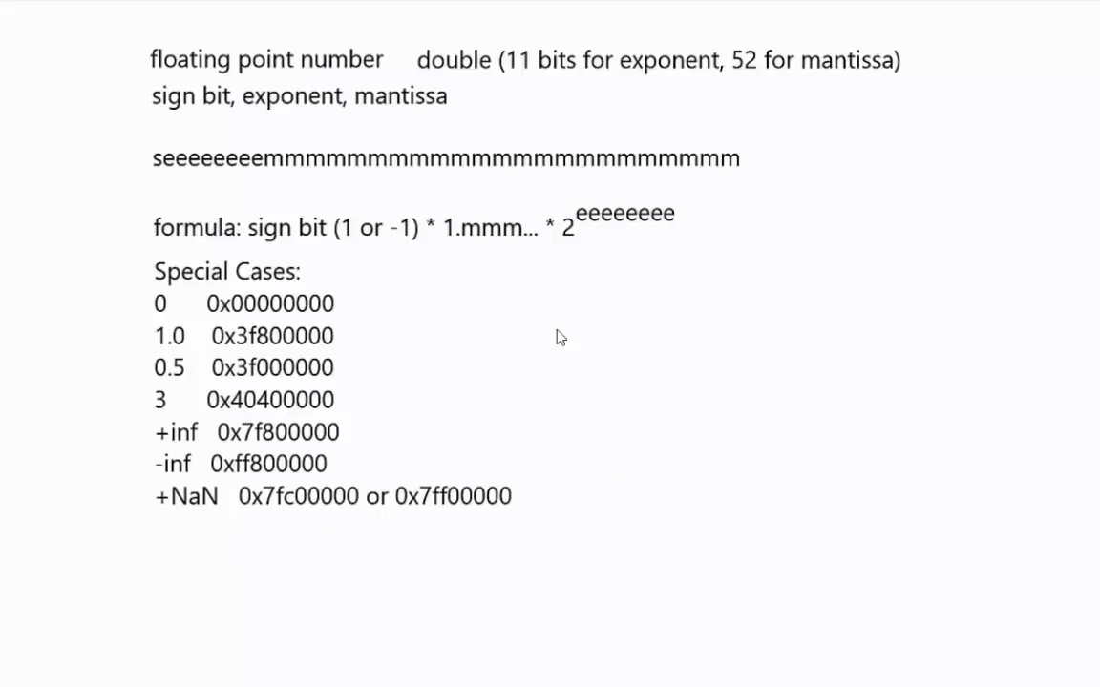
pyautogui.moveTo(527, 523)
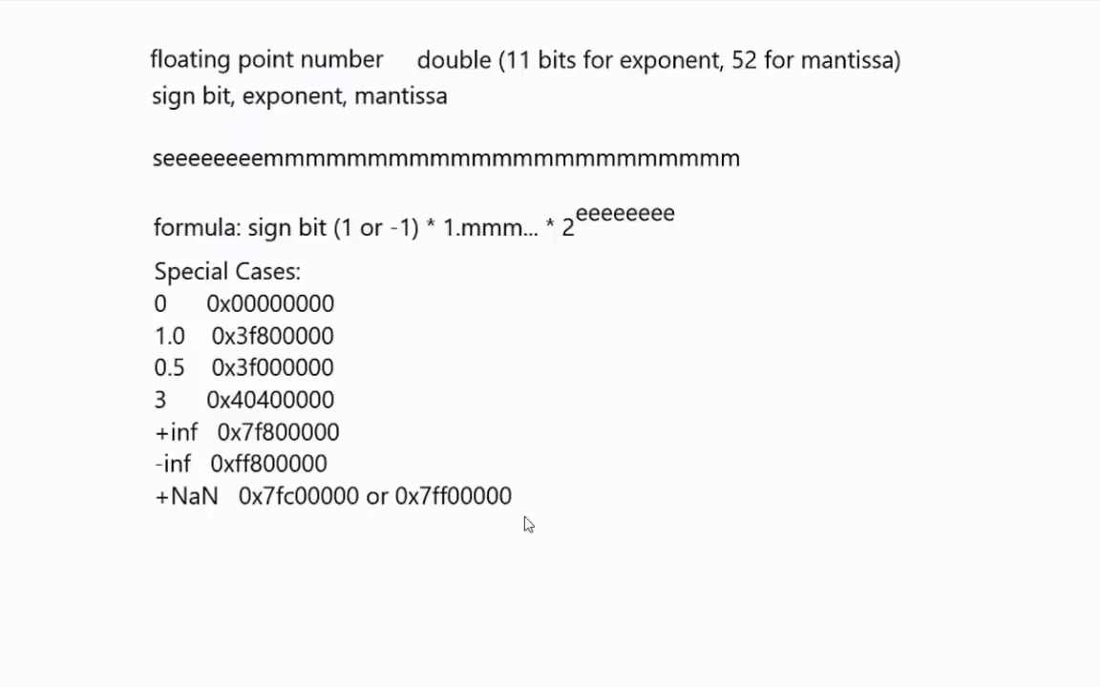
pyautogui.moveTo(308, 638)
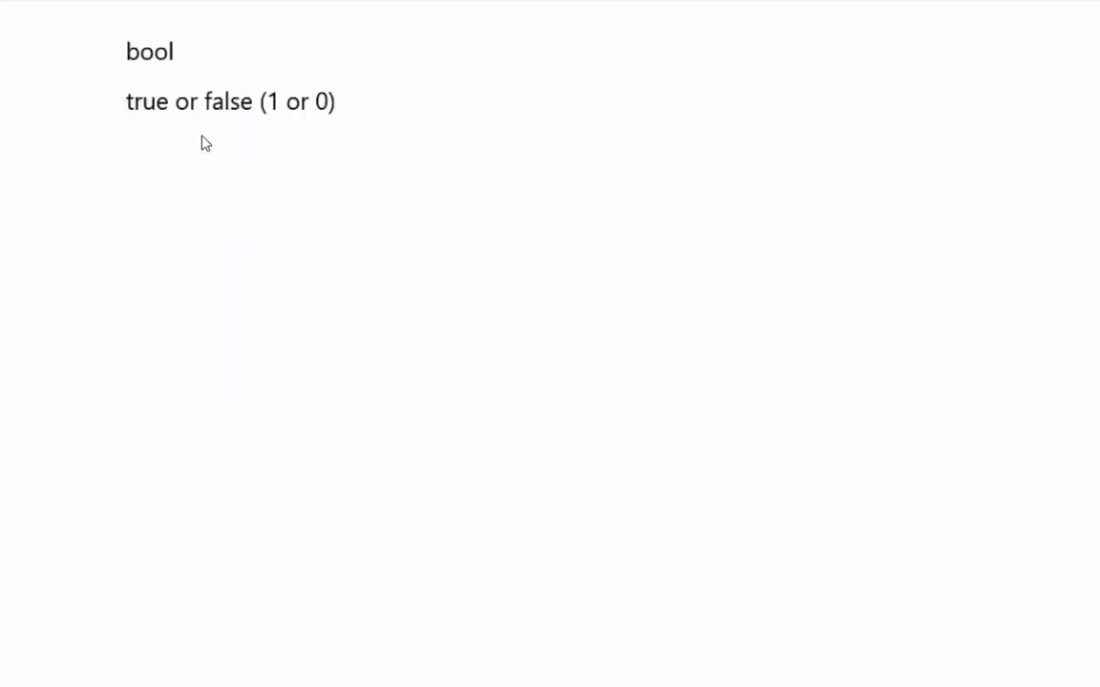
pyautogui.moveTo(275, 128)
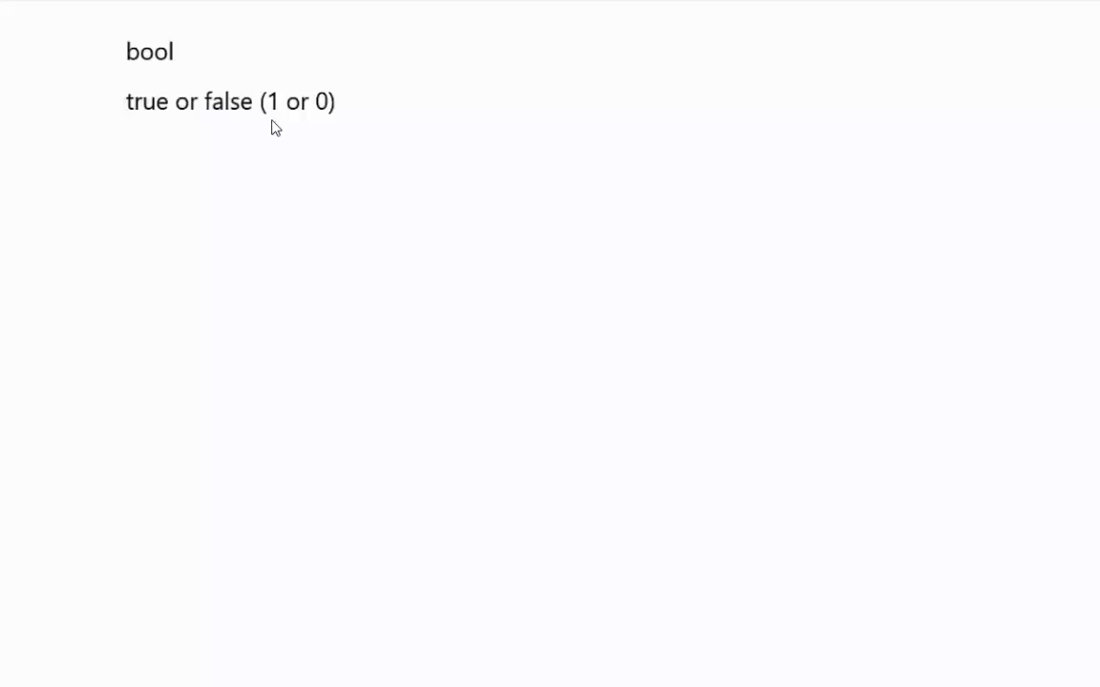
pyautogui.moveTo(260, 317)
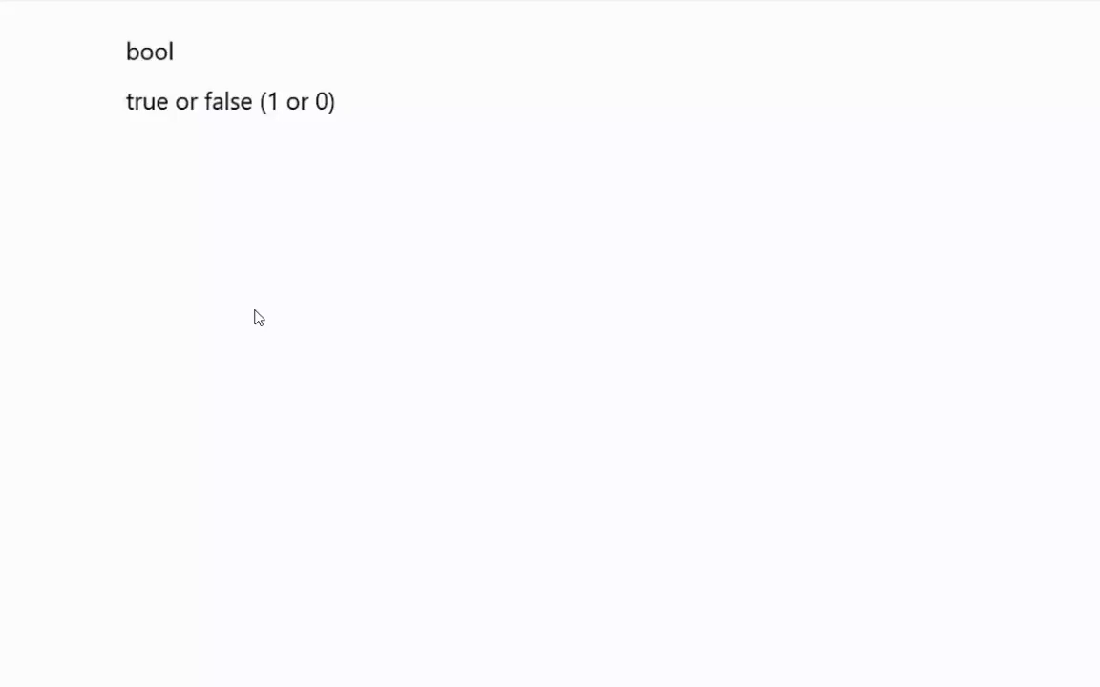
pyautogui.moveTo(76, 353)
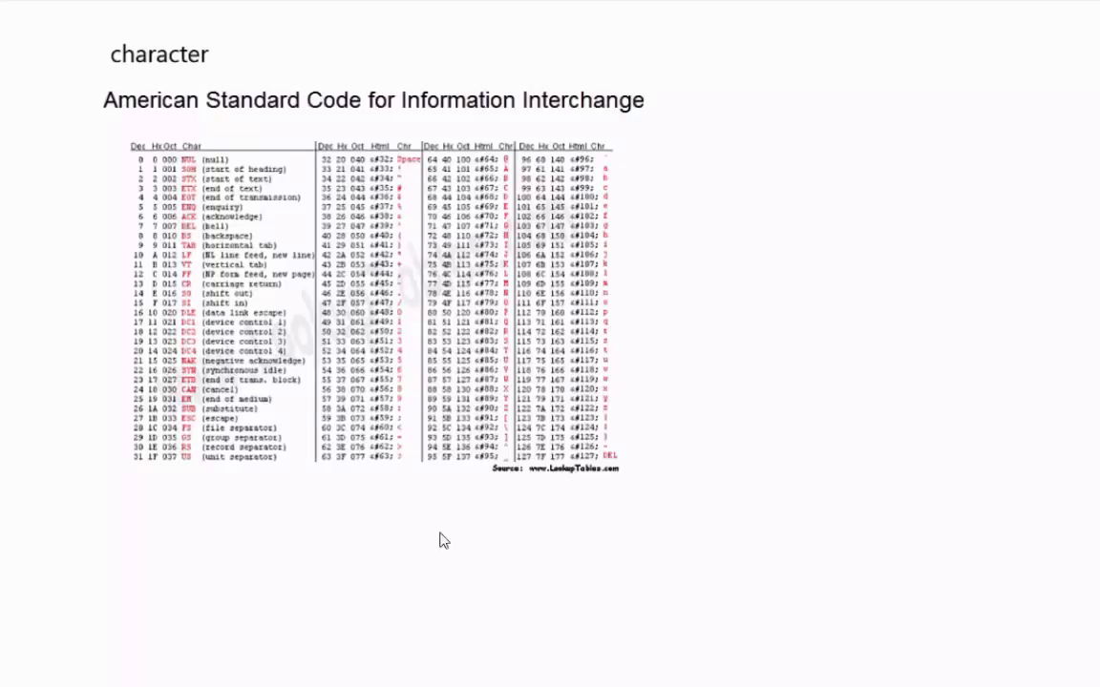
pyautogui.moveTo(500, 405)
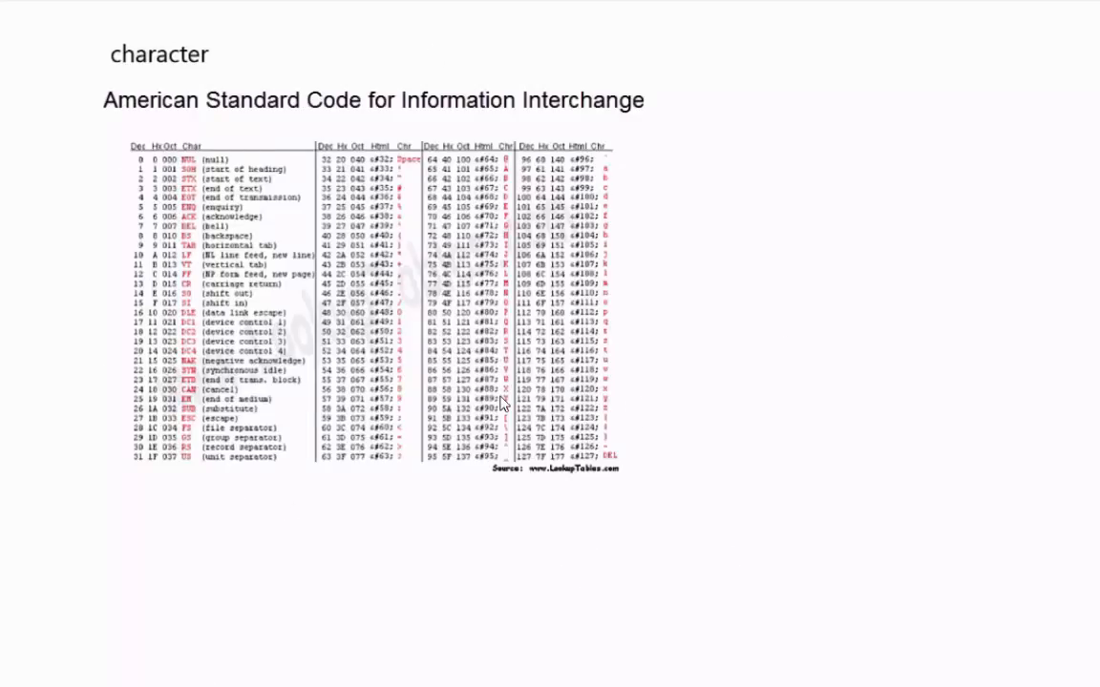
pyautogui.moveTo(661, 609)
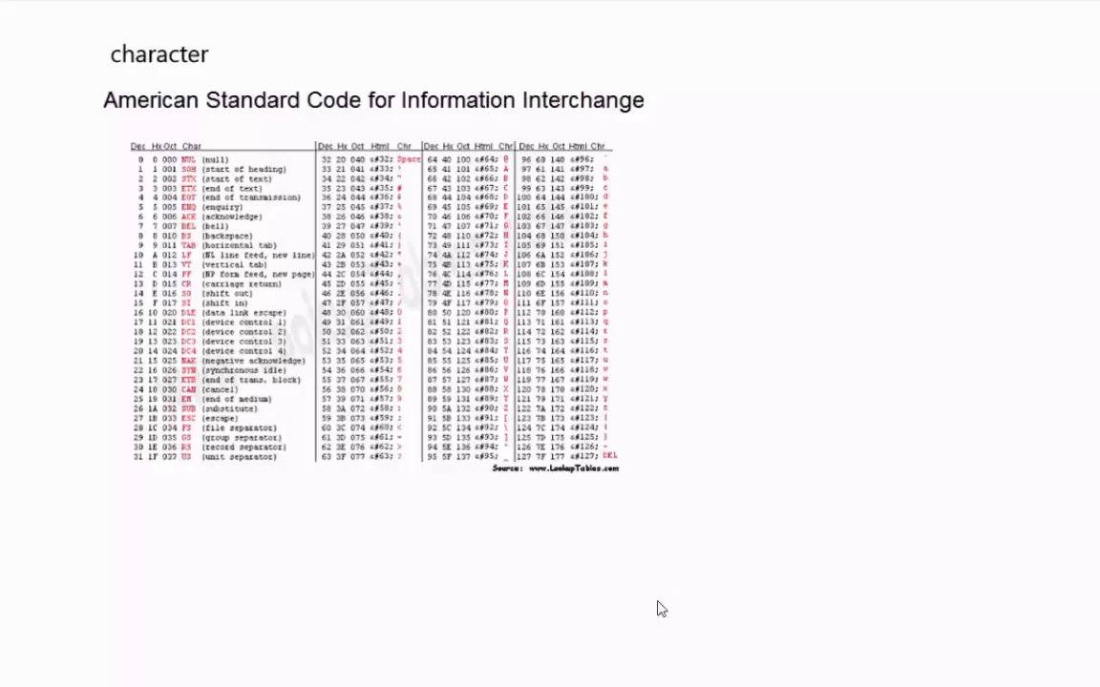
pyautogui.moveTo(416, 115)
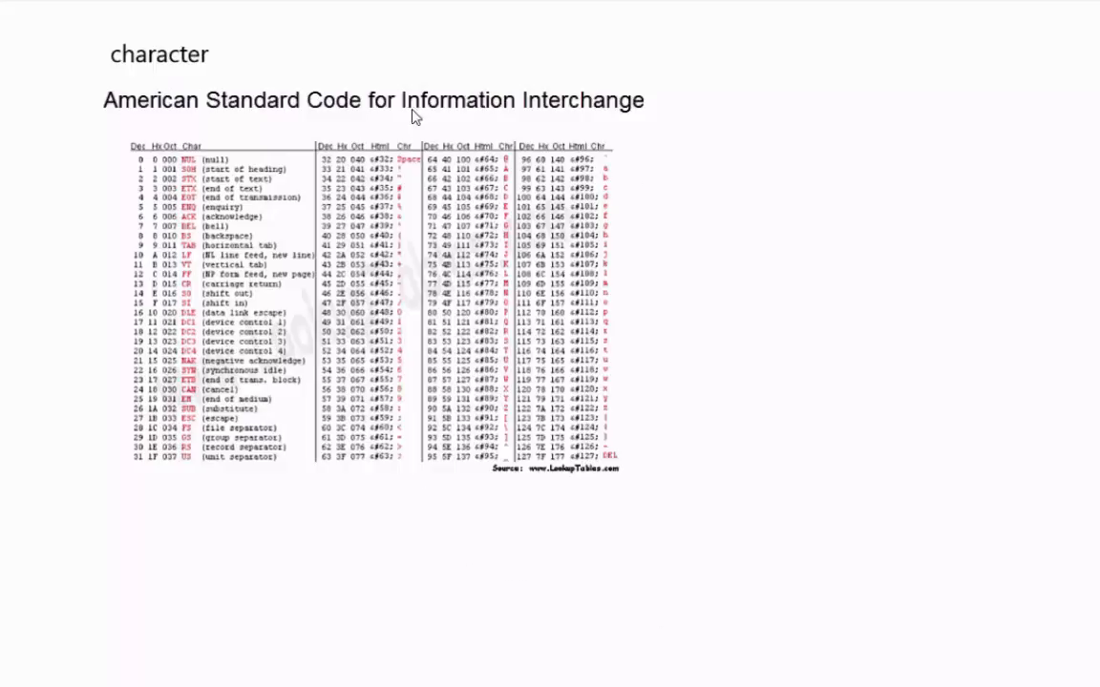
pyautogui.moveTo(462, 532)
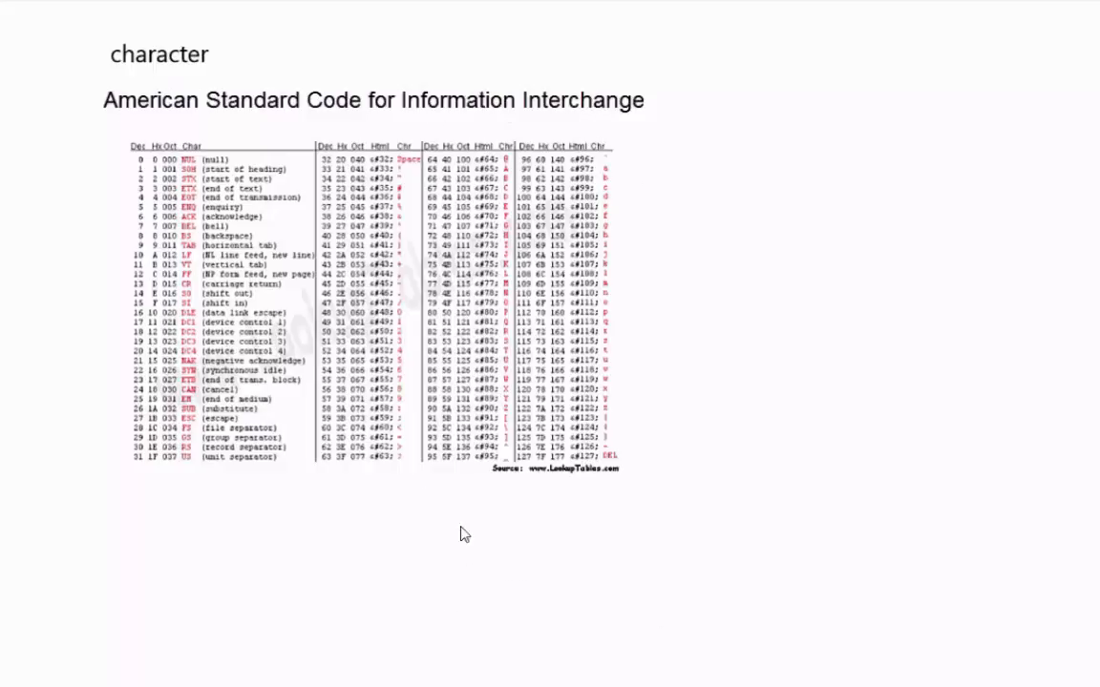
pyautogui.moveTo(454, 641)
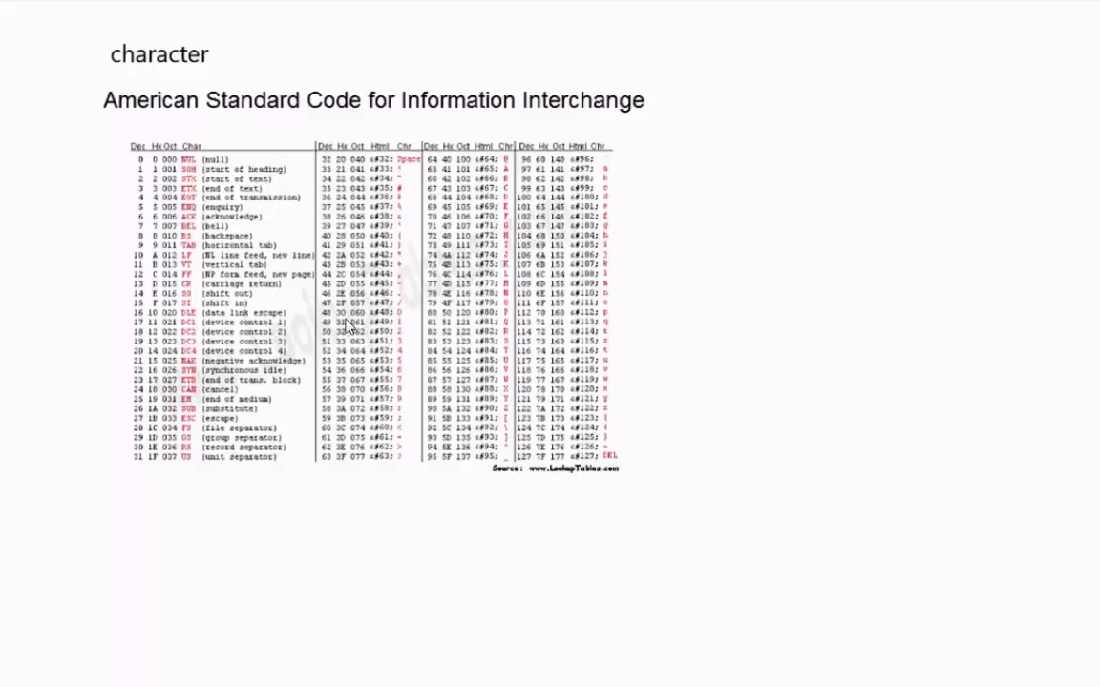
pyautogui.moveTo(332, 429)
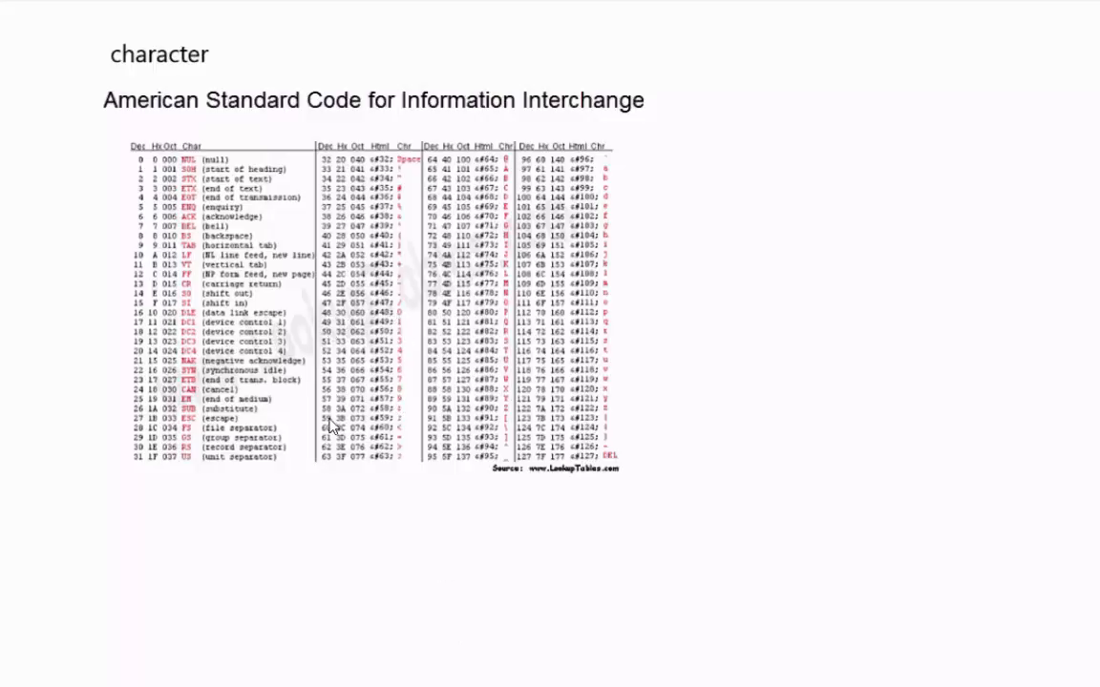
pyautogui.moveTo(513, 179)
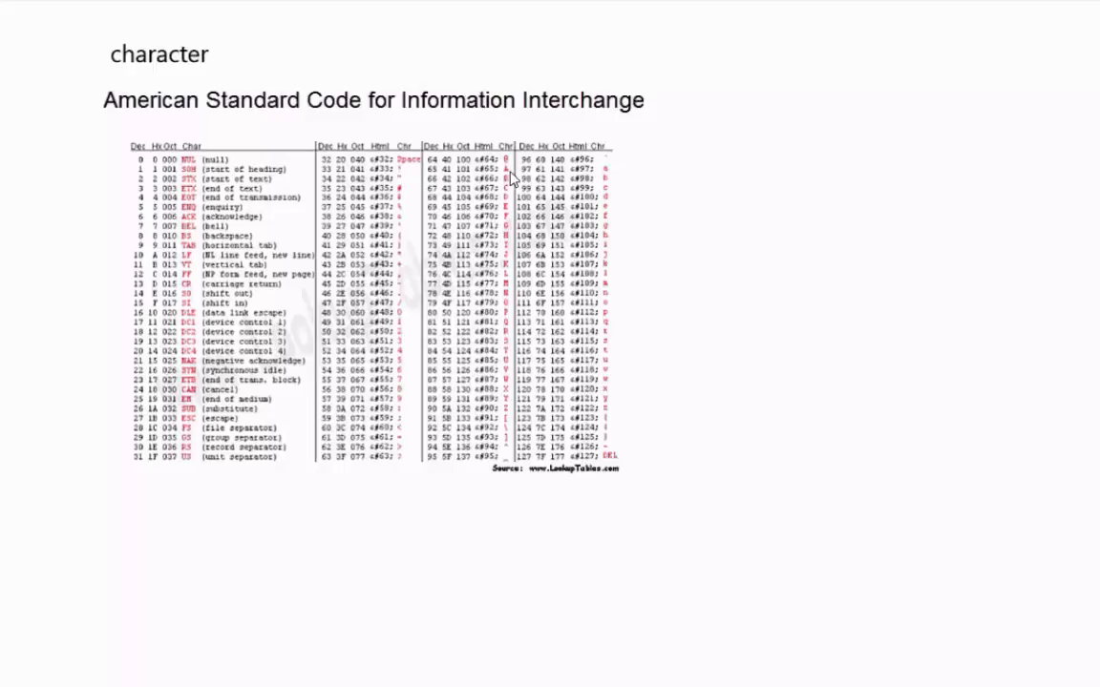
pyautogui.moveTo(611, 175)
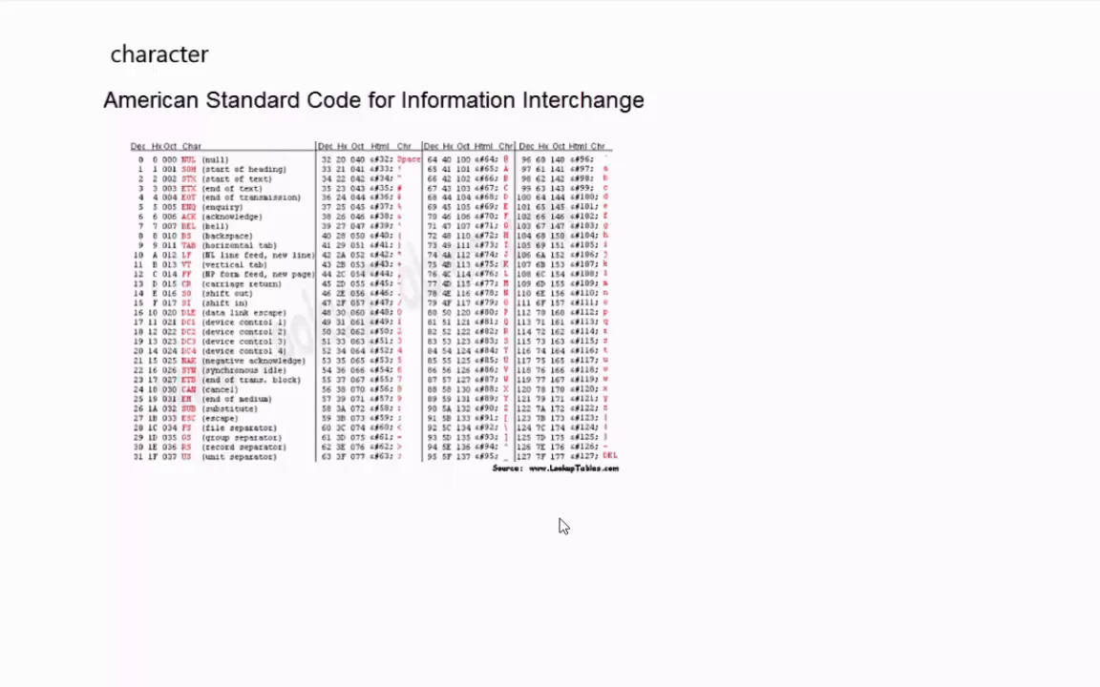
pyautogui.moveTo(508, 210)
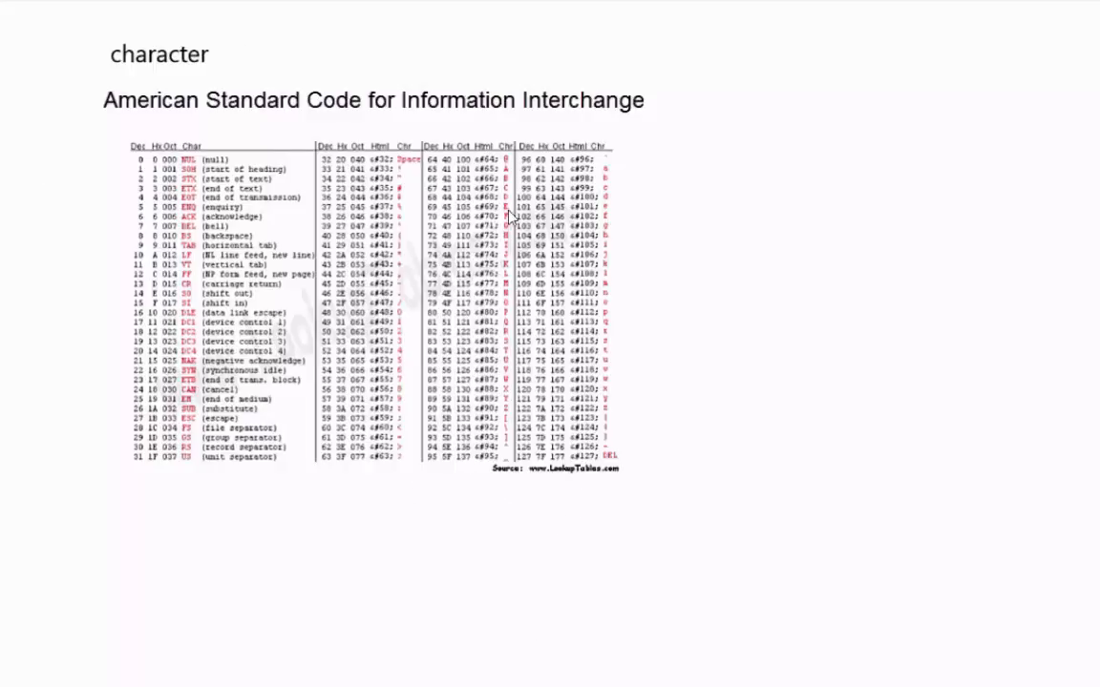
pyautogui.moveTo(399, 332)
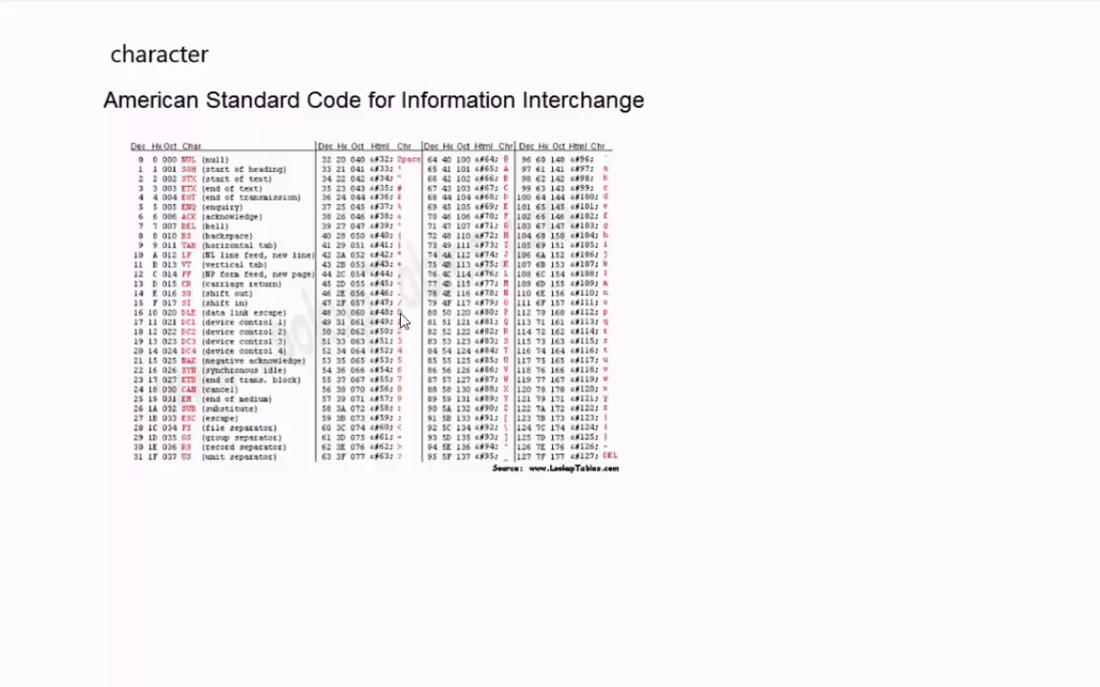
pyautogui.moveTo(657, 569)
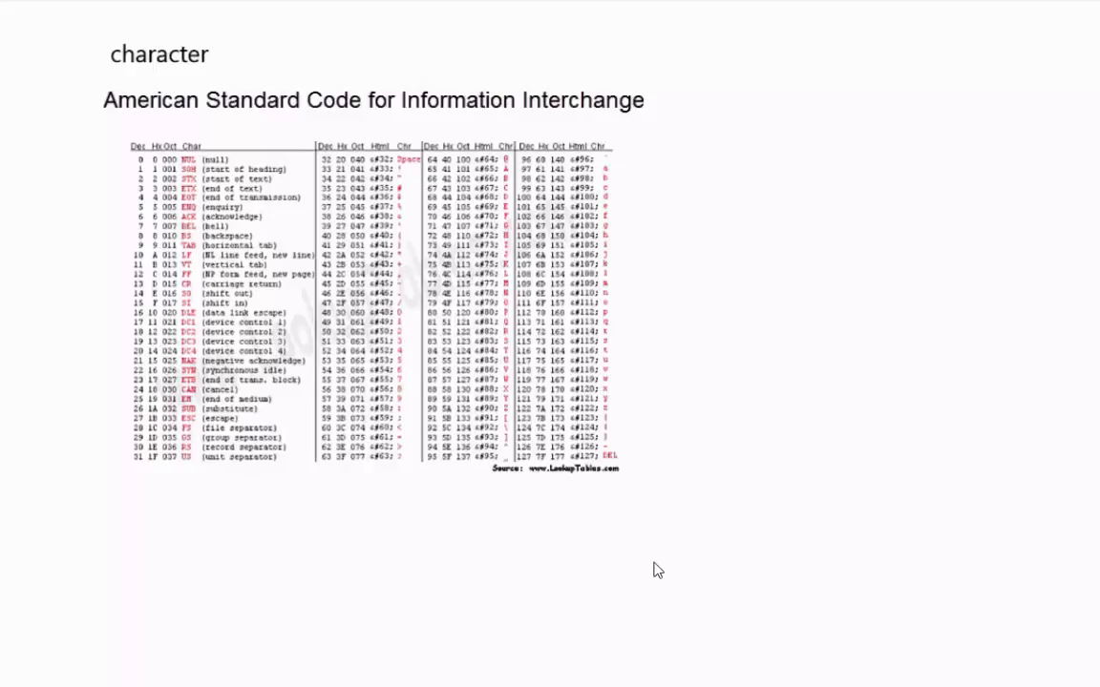
pyautogui.moveTo(737, 558)
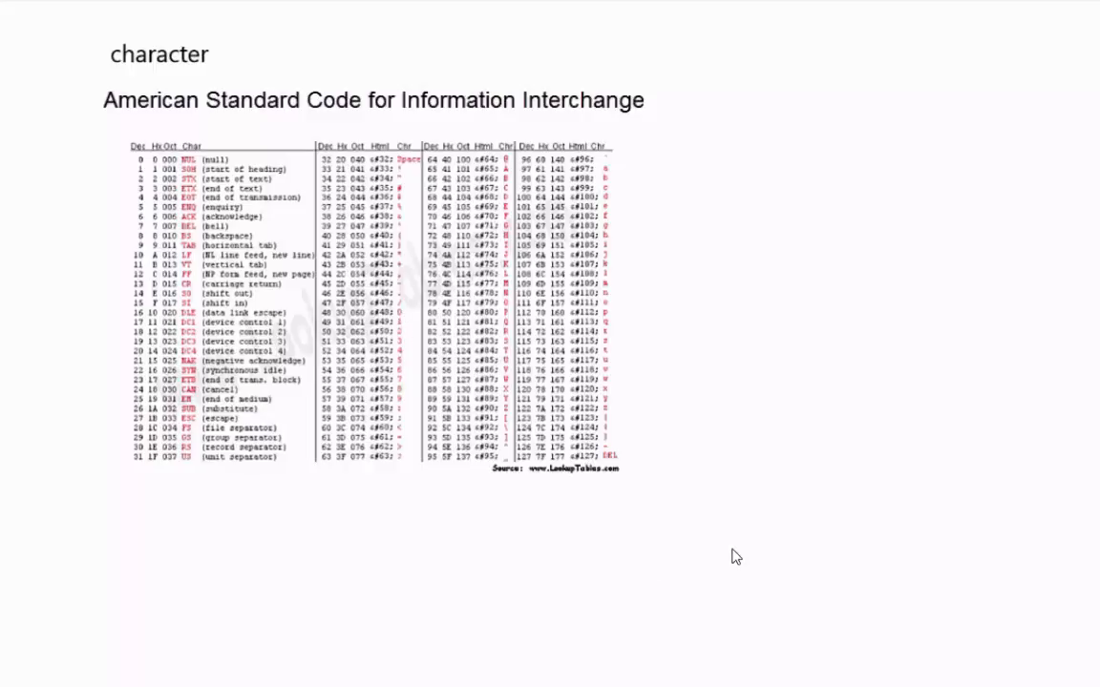